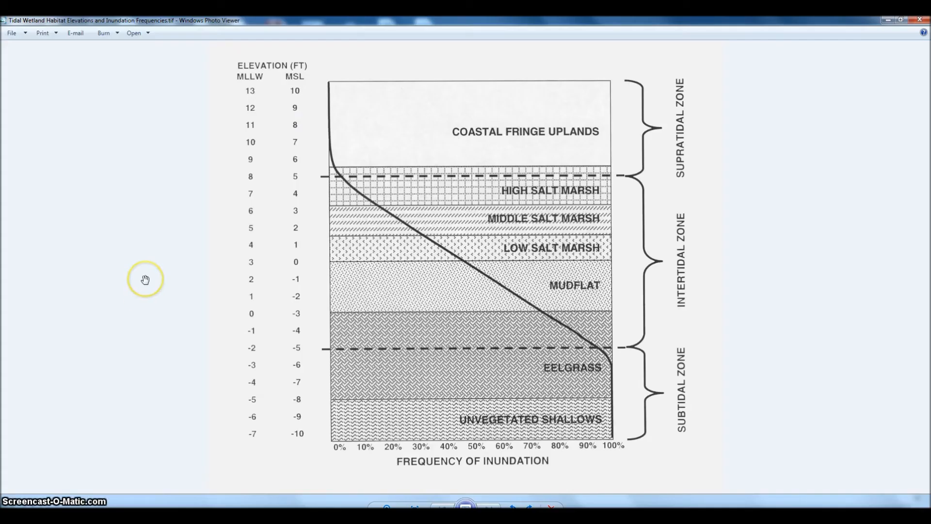
mouse_move(313, 202)
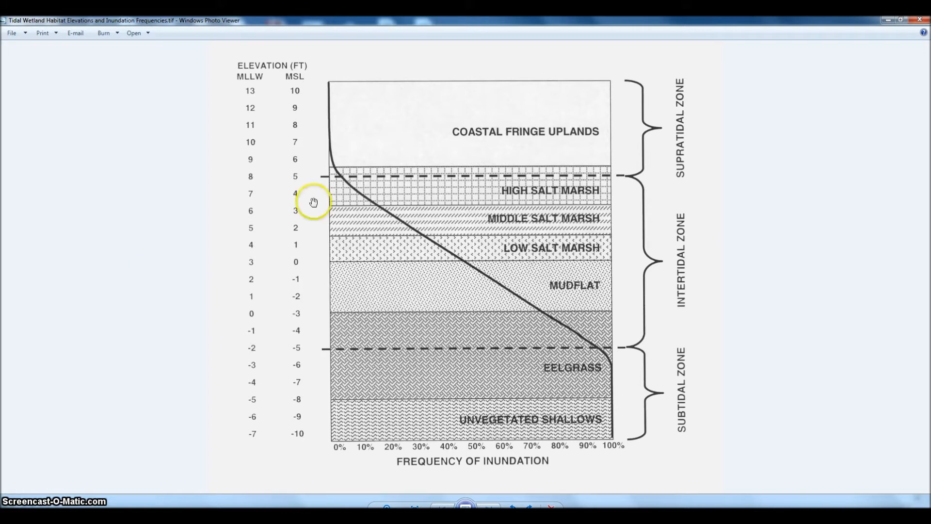
mouse_move(560, 131)
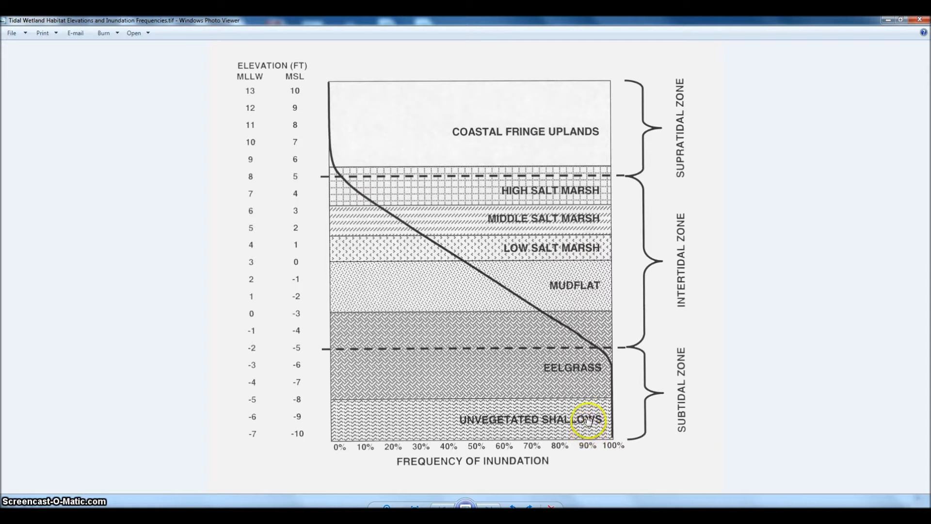
mouse_move(585, 362)
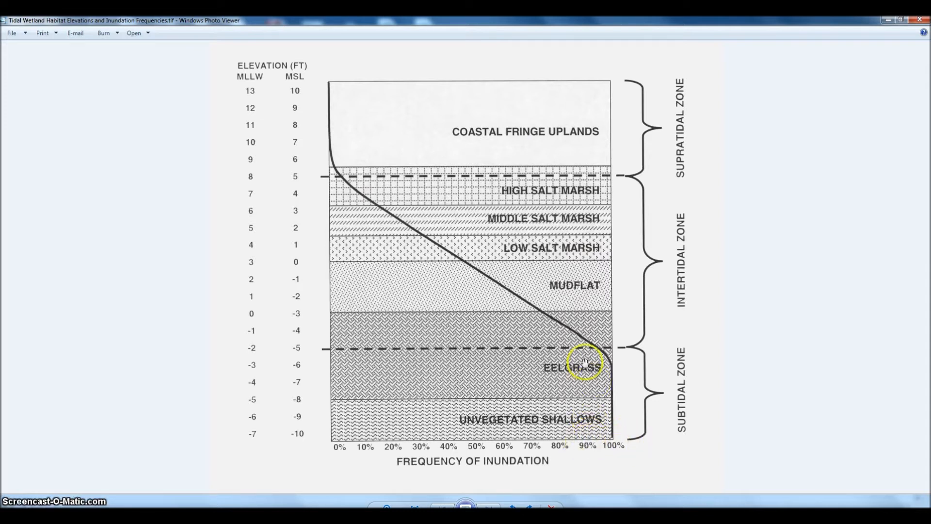
mouse_move(369, 202)
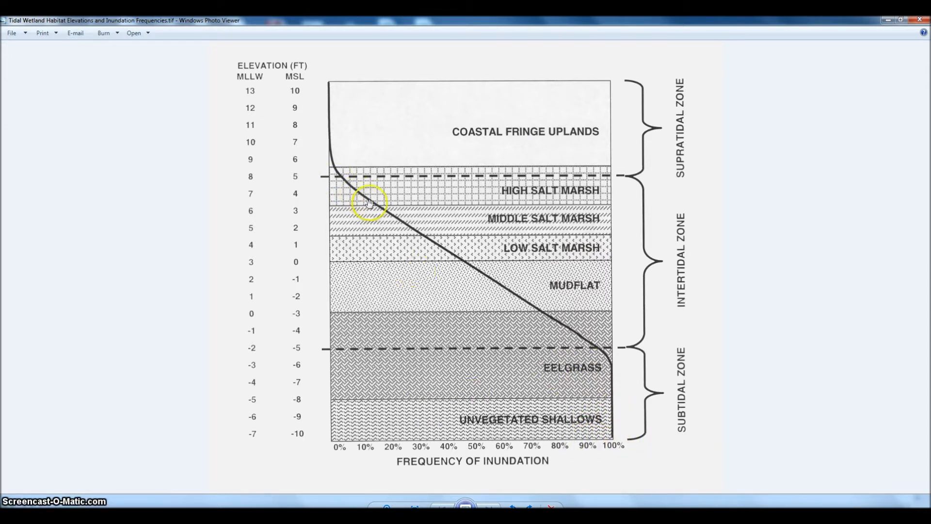
mouse_move(624, 392)
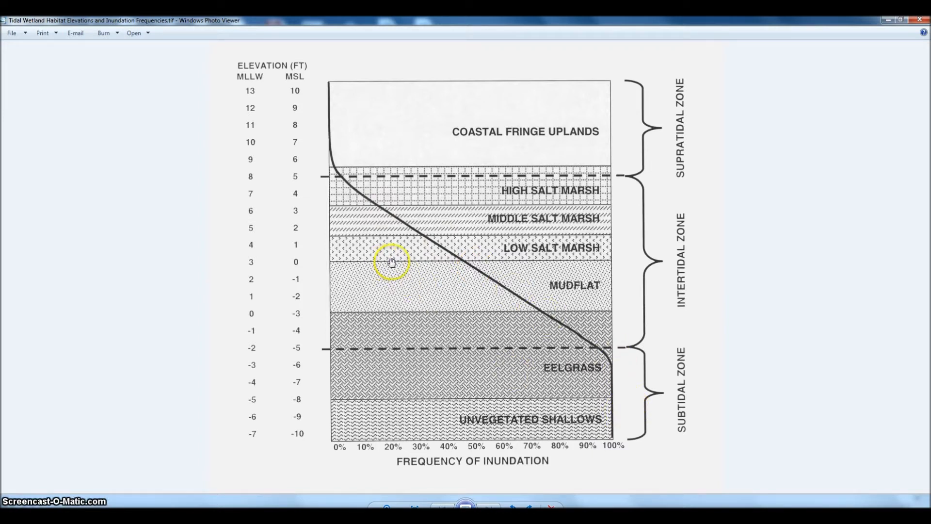
mouse_move(427, 266)
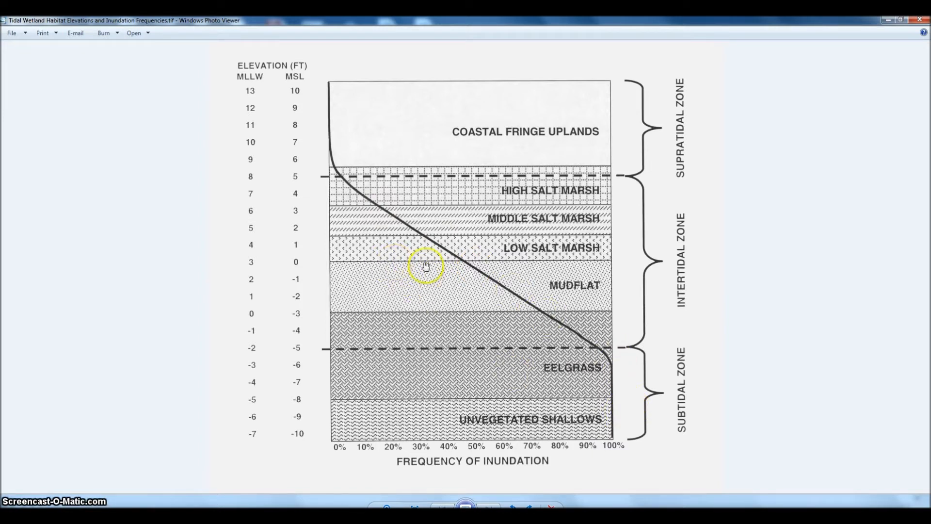
mouse_move(394, 222)
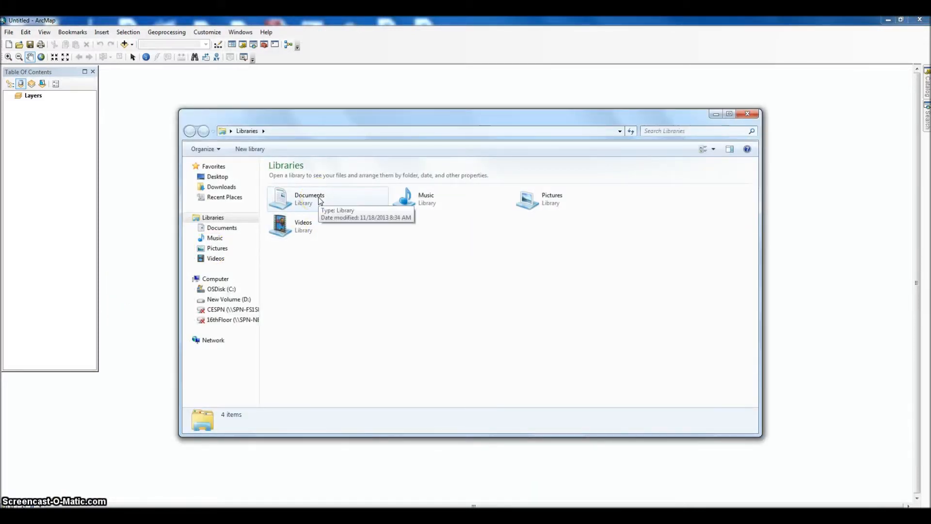
Step: Navigate Documents > Personal Info > Marble > Tutorial to reach the Modeling shapefile folder
double_click(309, 198)
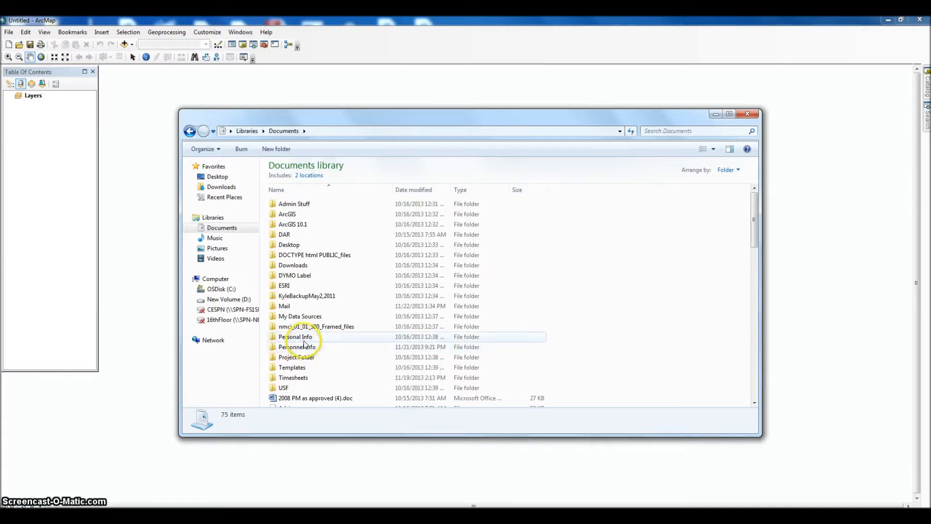
double_click(296, 336)
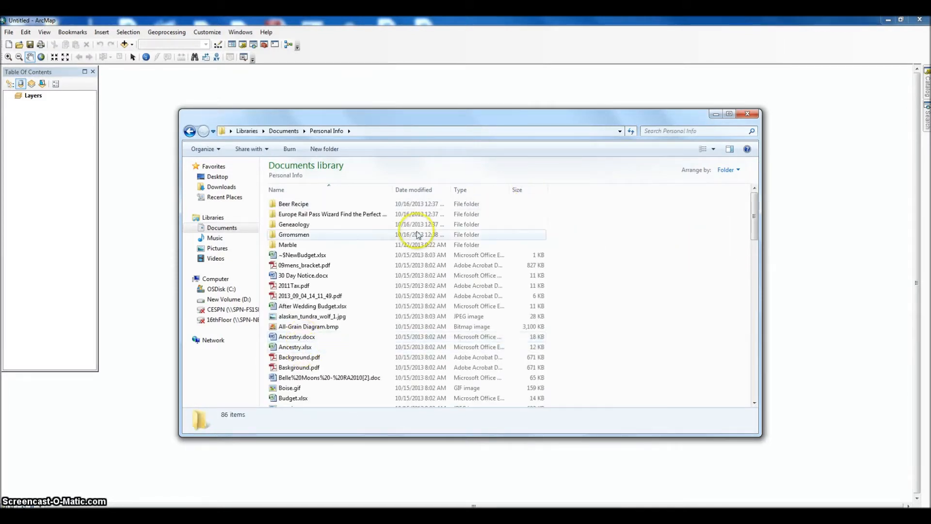
double_click(287, 244)
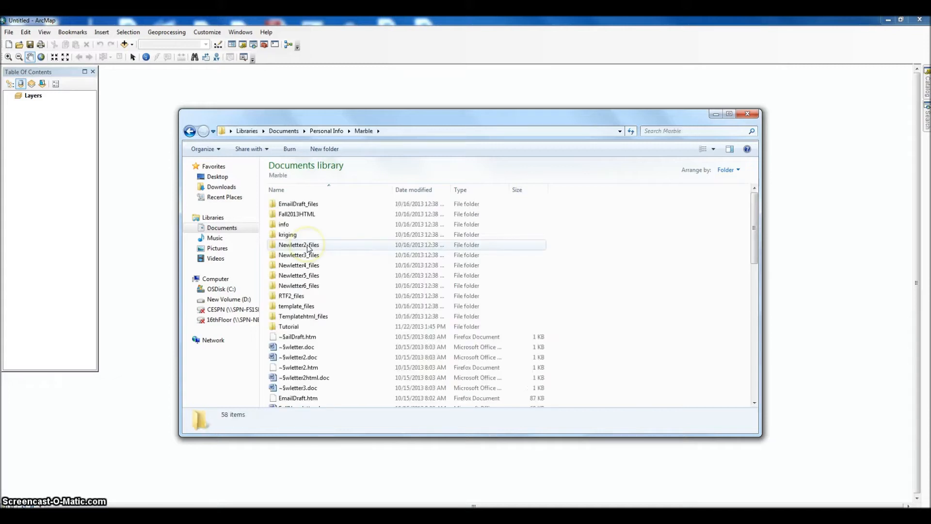
double_click(289, 326)
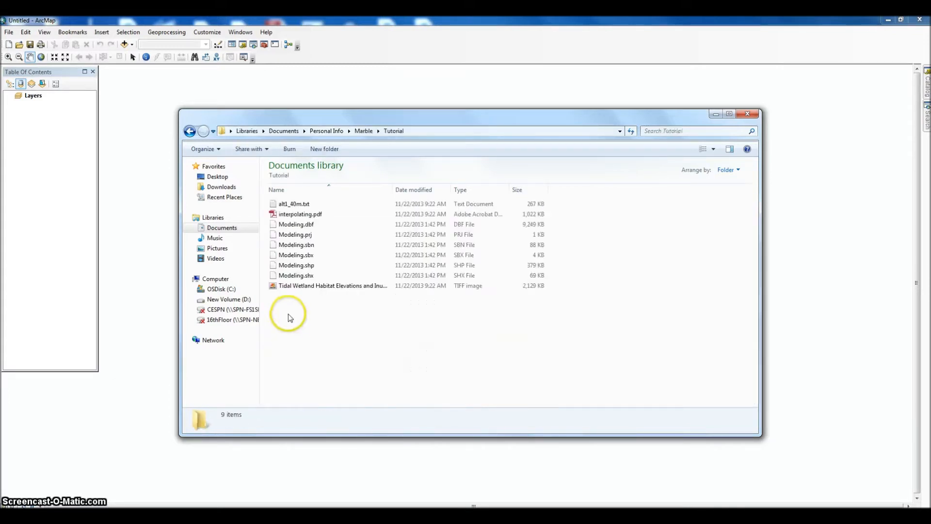
double_click(294, 204)
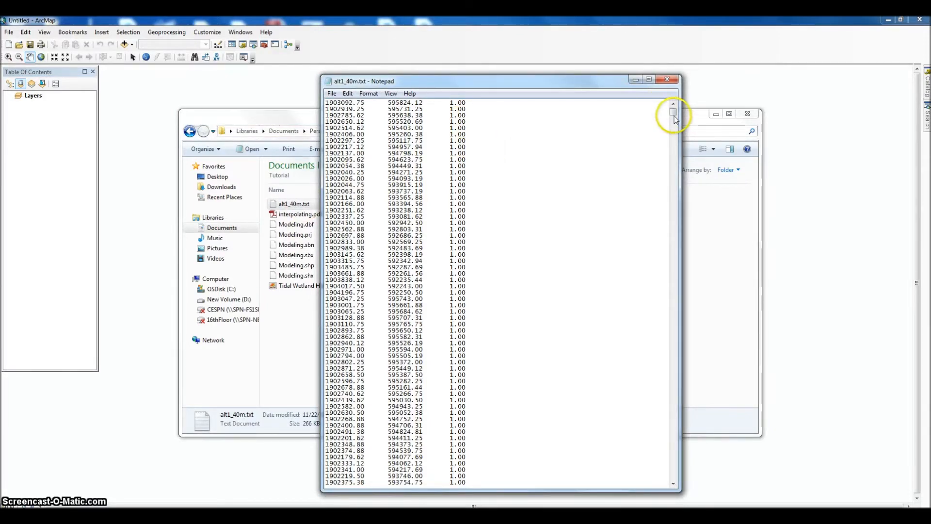
scroll("down", 3)
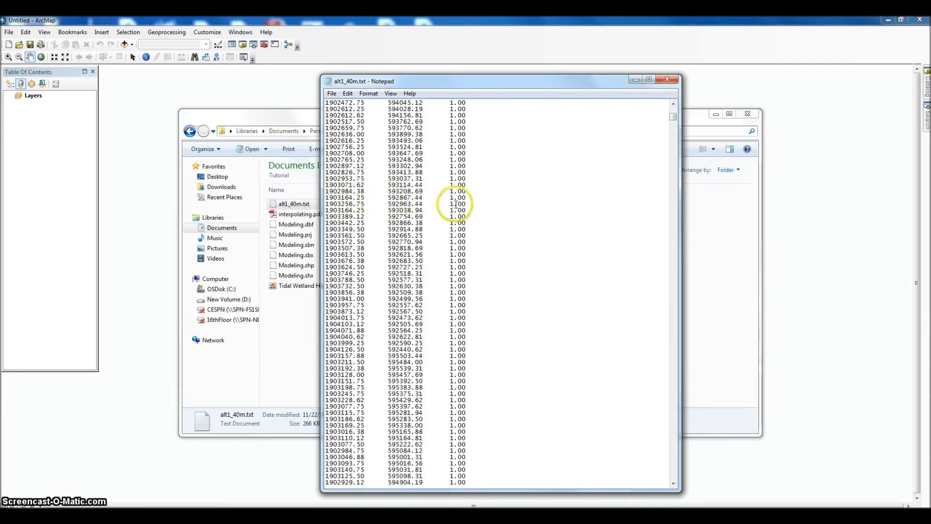
scroll("down", 3)
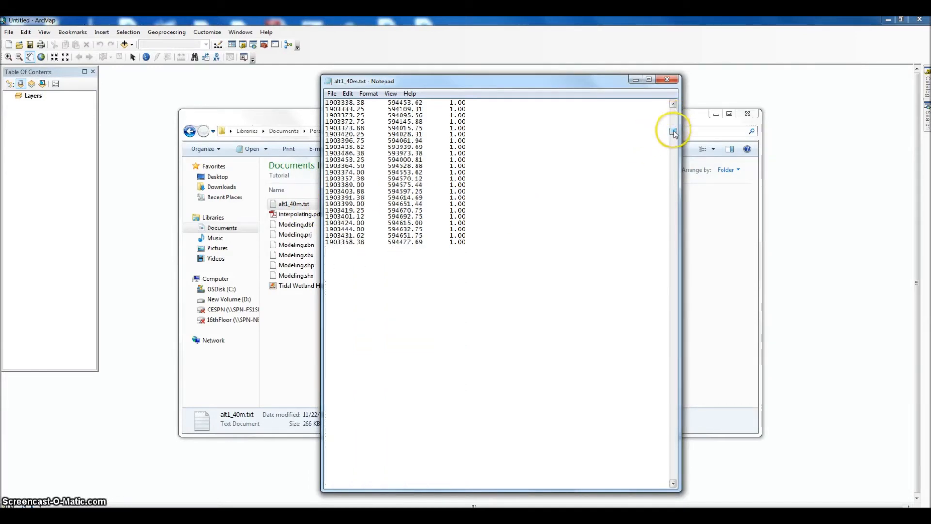
scroll("down", 3)
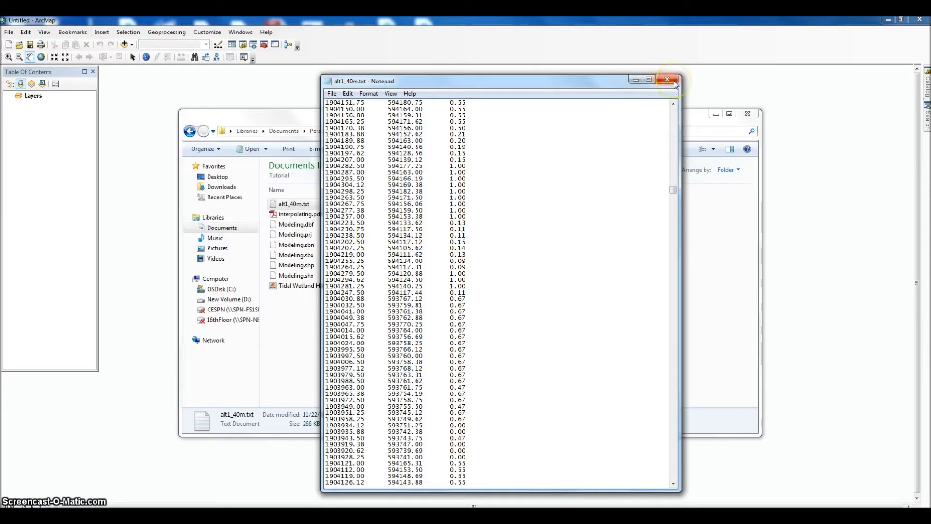
mouse_move(675, 83)
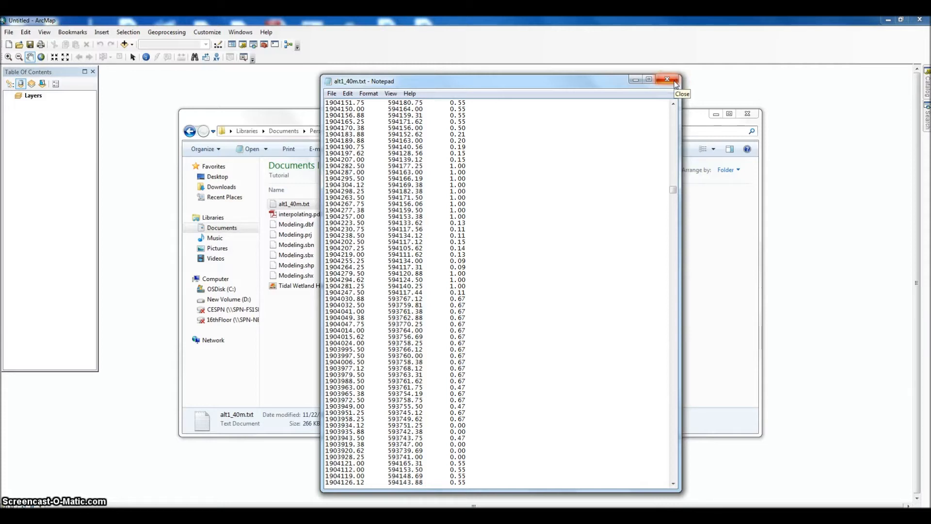
mouse_move(674, 81)
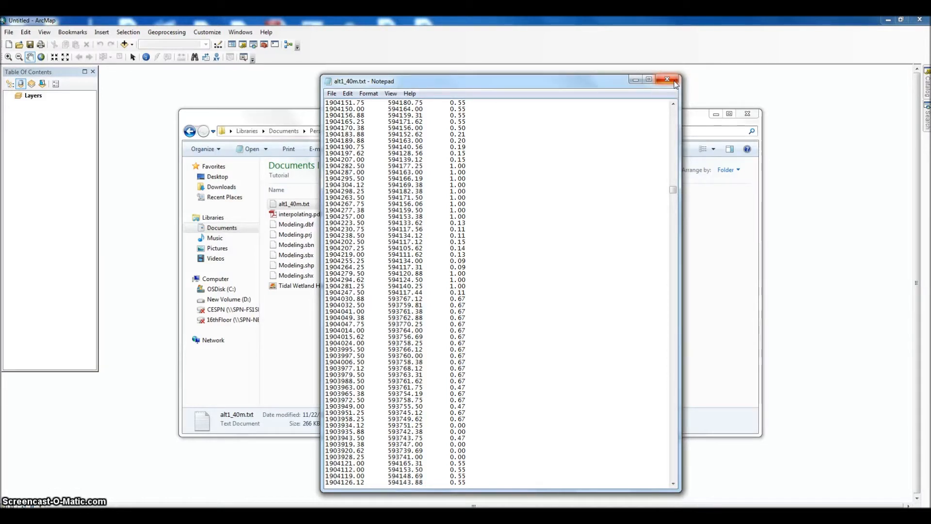
left_click(668, 79)
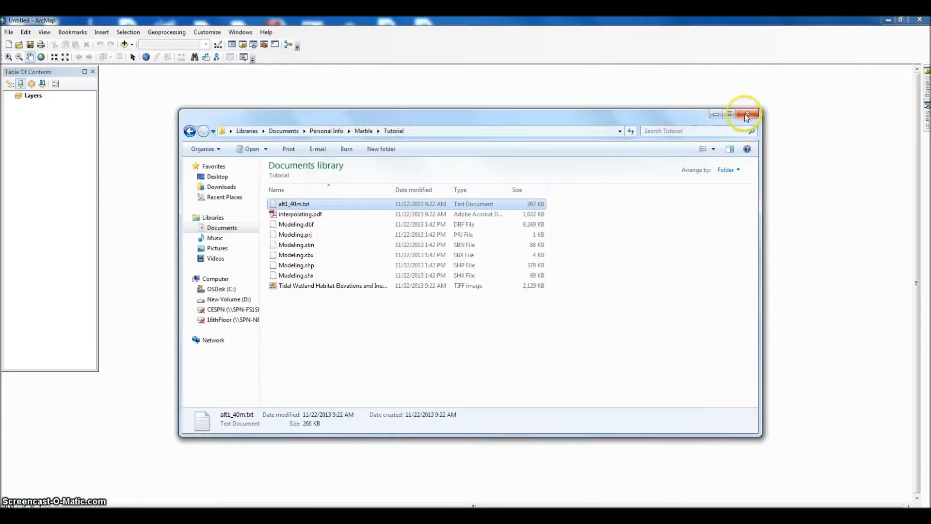
Step: Close Explorer and add the alt1_40m.txt table to the map via Add Data
left_click(747, 115)
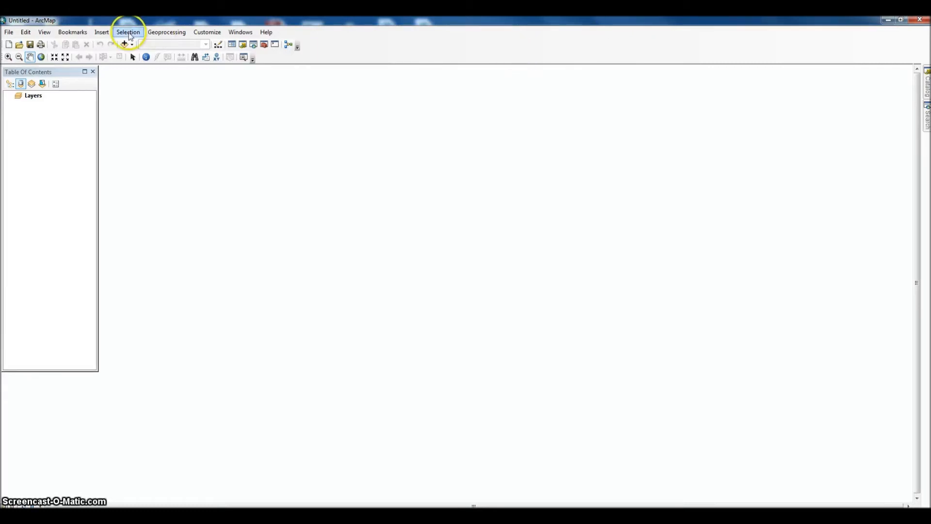
left_click(124, 45)
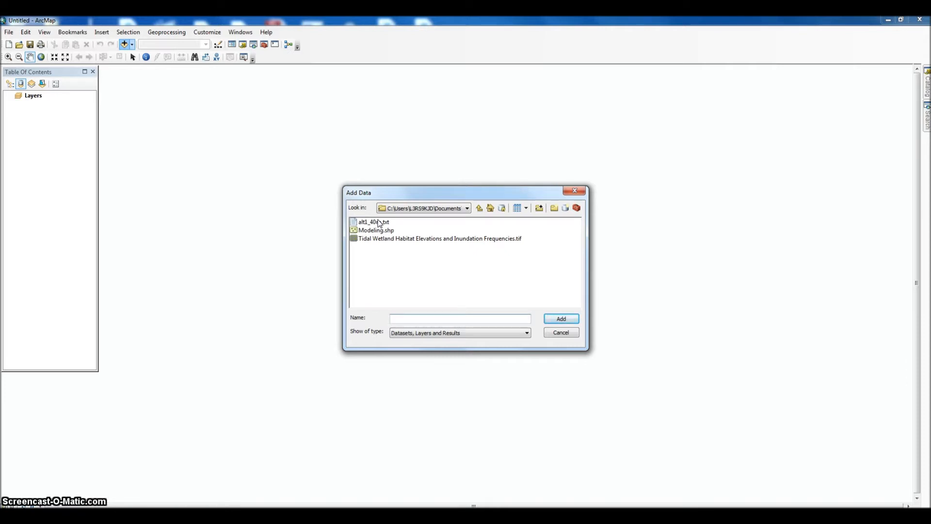
left_click(458, 318)
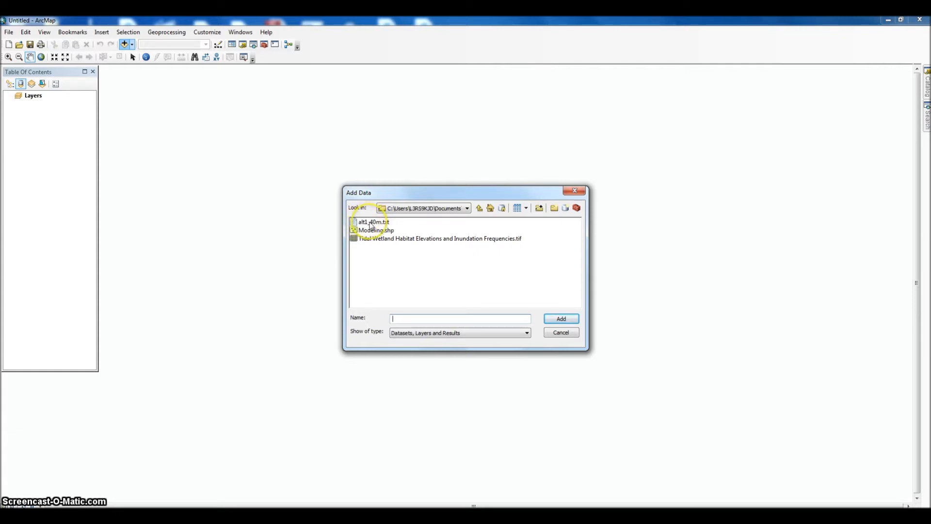
left_click(372, 221)
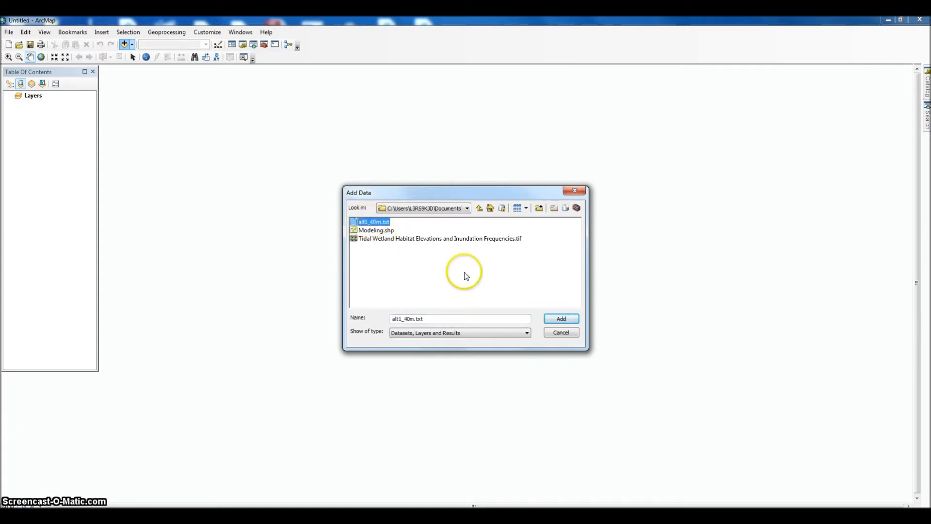
left_click(560, 318)
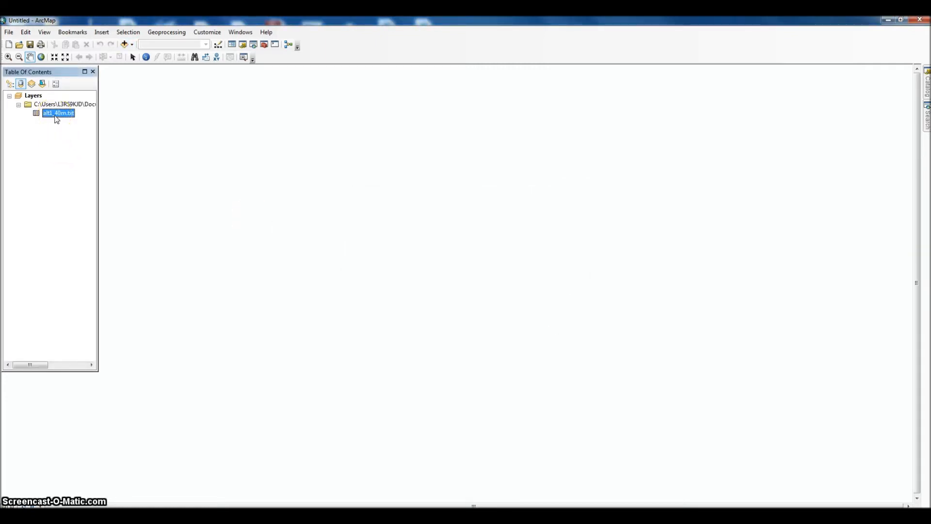
Step: Display the alt1_40m table as XY data with X=Field1, Y=Field2, Z=Field3
right_click(58, 113)
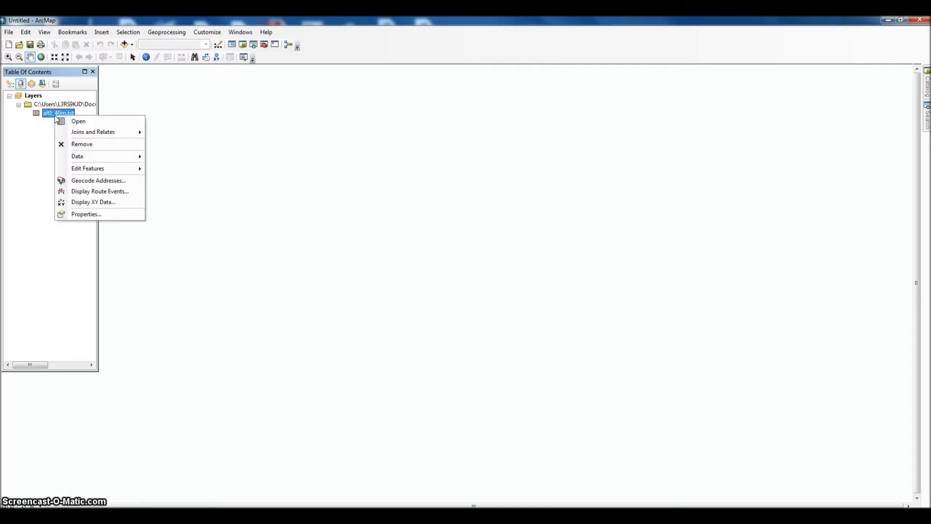
left_click(99, 200)
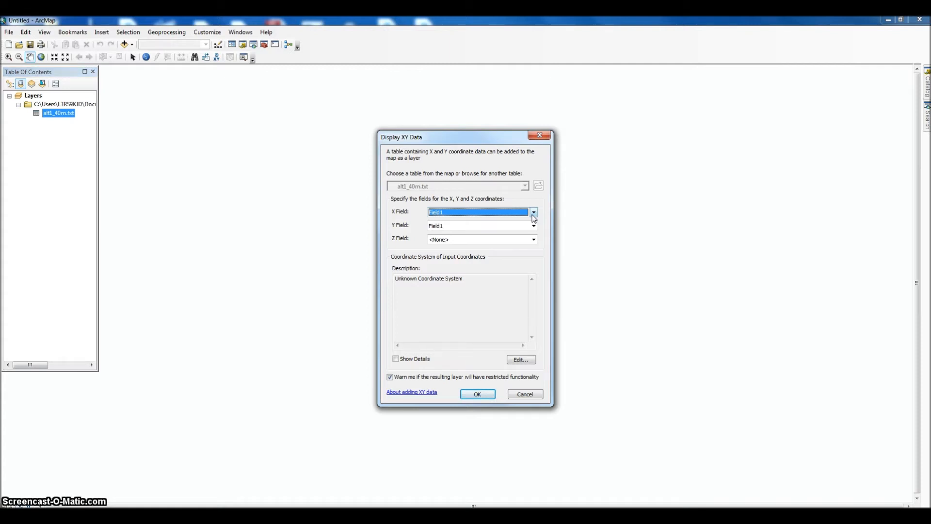
left_click(533, 226)
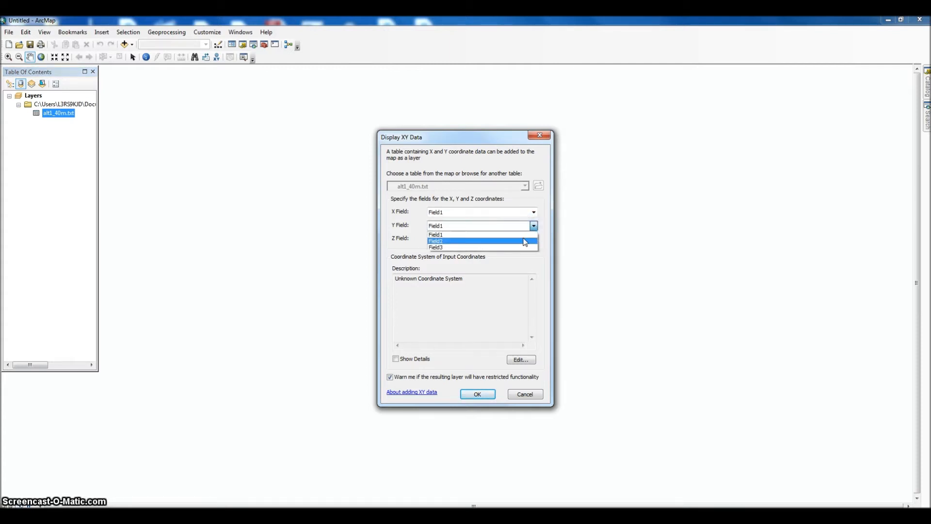
left_click(436, 240)
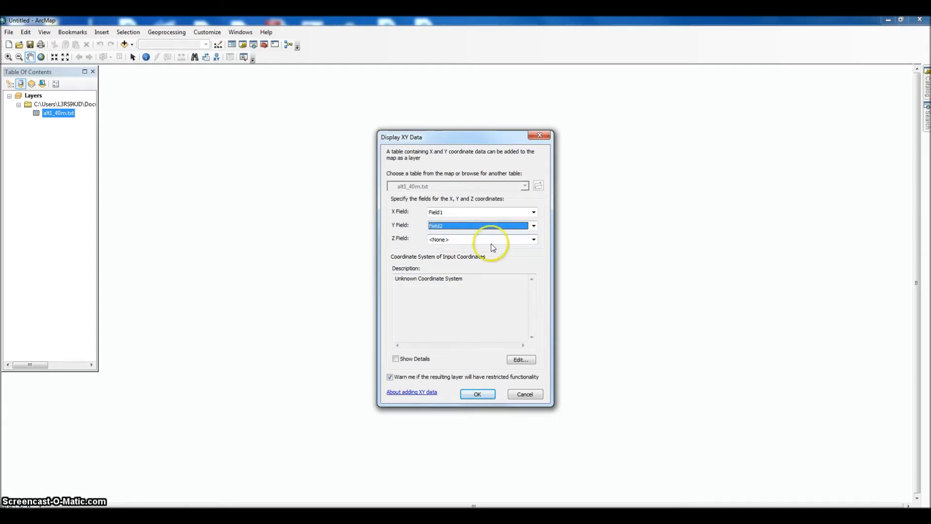
mouse_move(527, 240)
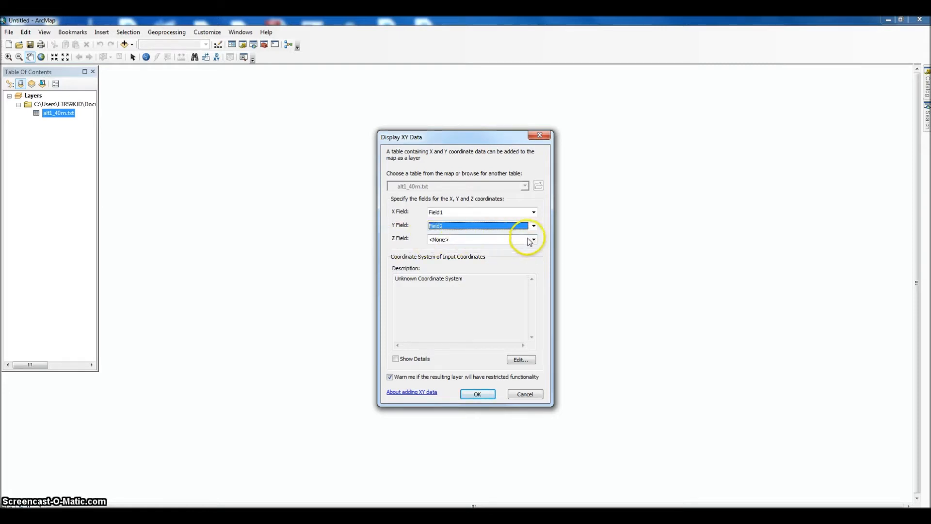
left_click(533, 239)
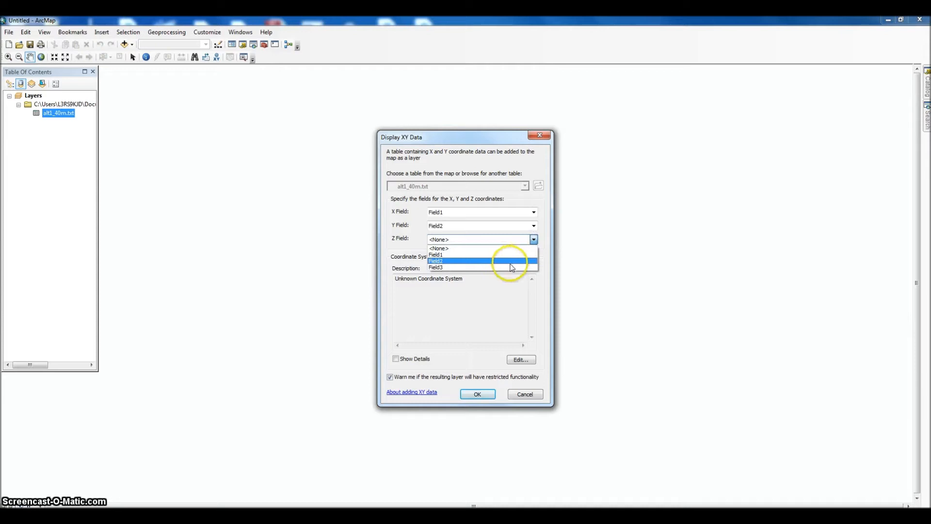
left_click(435, 267)
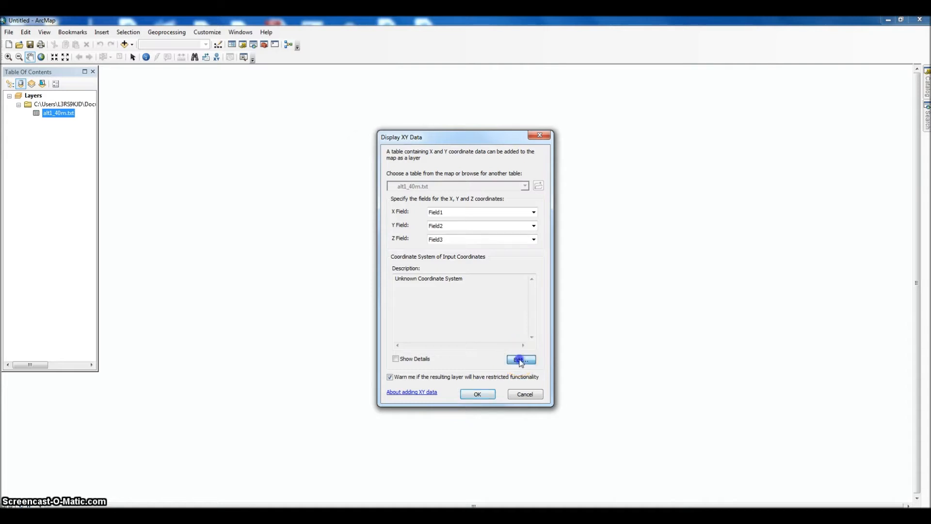
Step: Set the points' coordinate system to NAD 1983 UTM Zone 10N under Projected > UTM
left_click(520, 359)
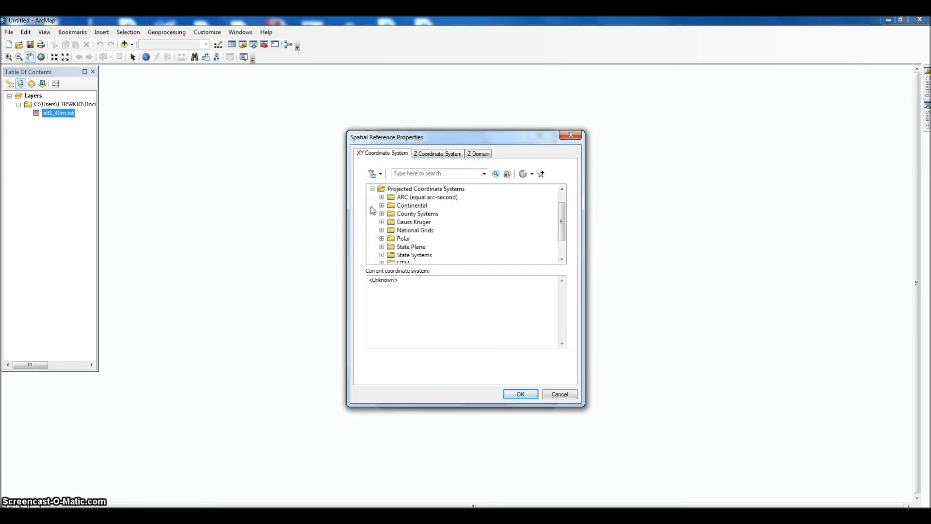
scroll("down", 3)
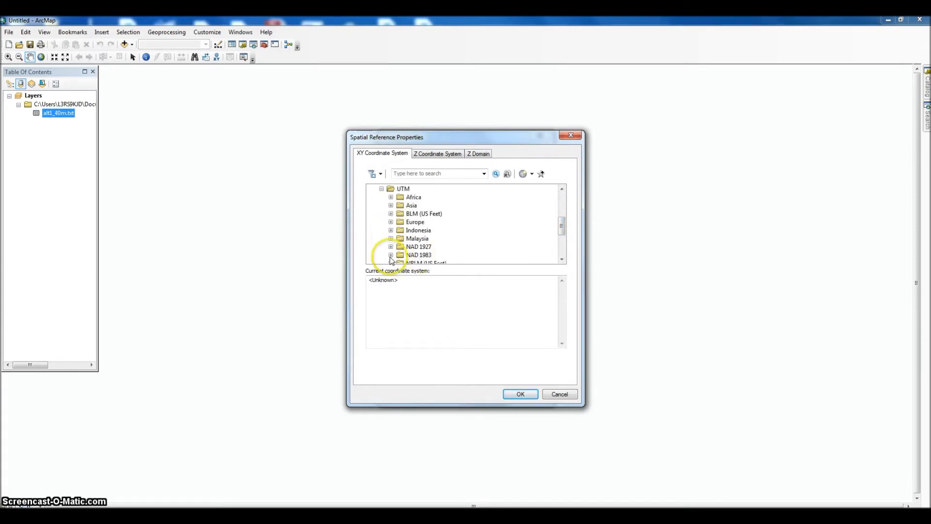
left_click(390, 255)
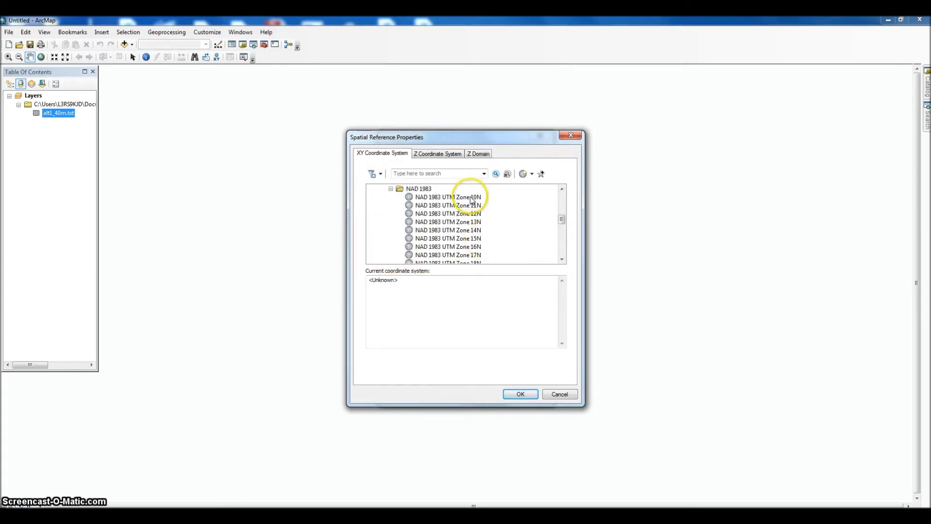
left_click(448, 197)
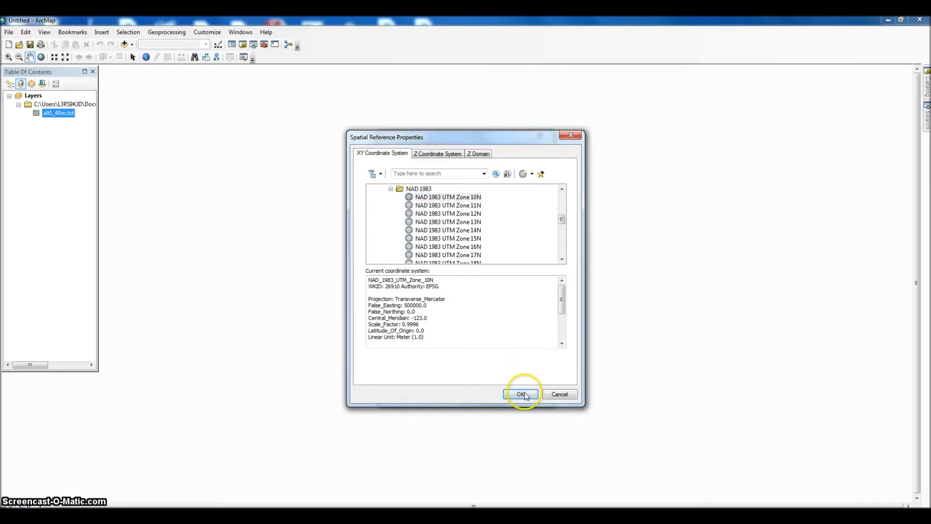
left_click(522, 394)
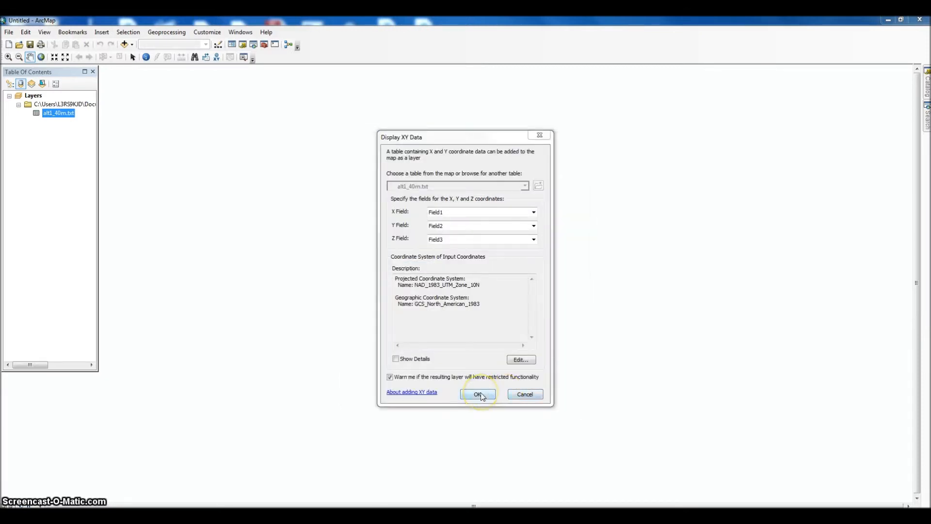
Step: Confirm the XY display and accept the Object-ID warning to plot the events layer
left_click(478, 394)
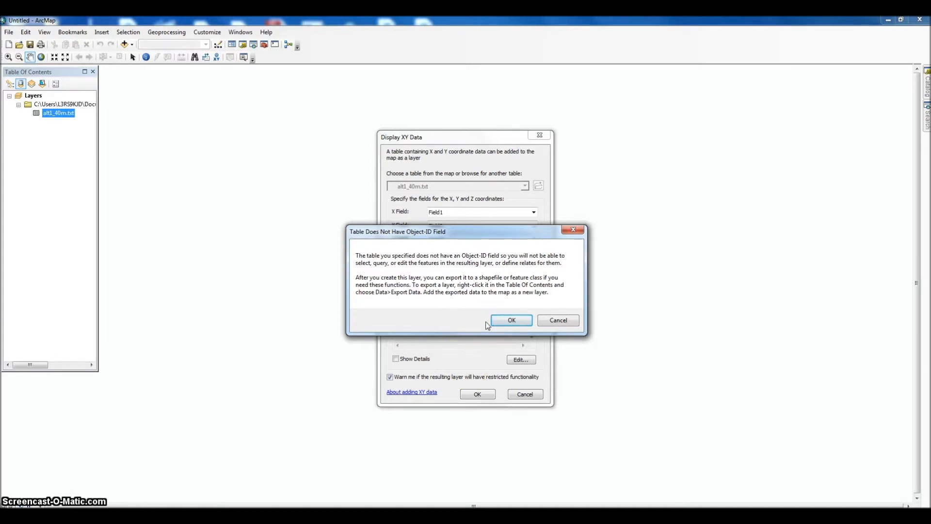
left_click(512, 320)
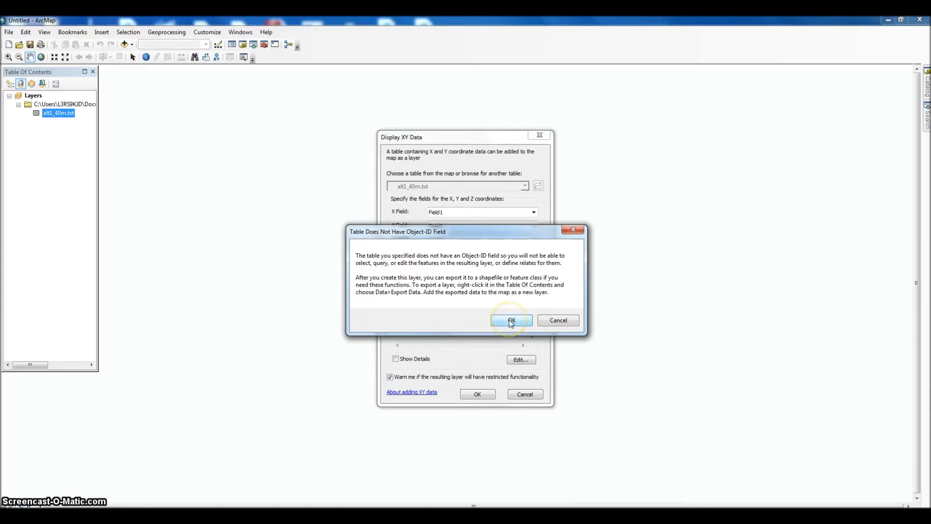
left_click(511, 320)
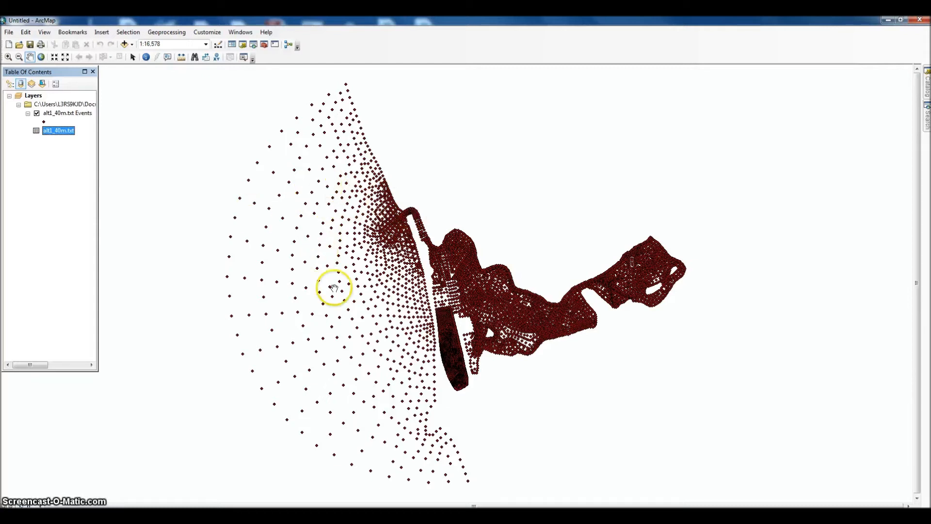
mouse_move(105, 153)
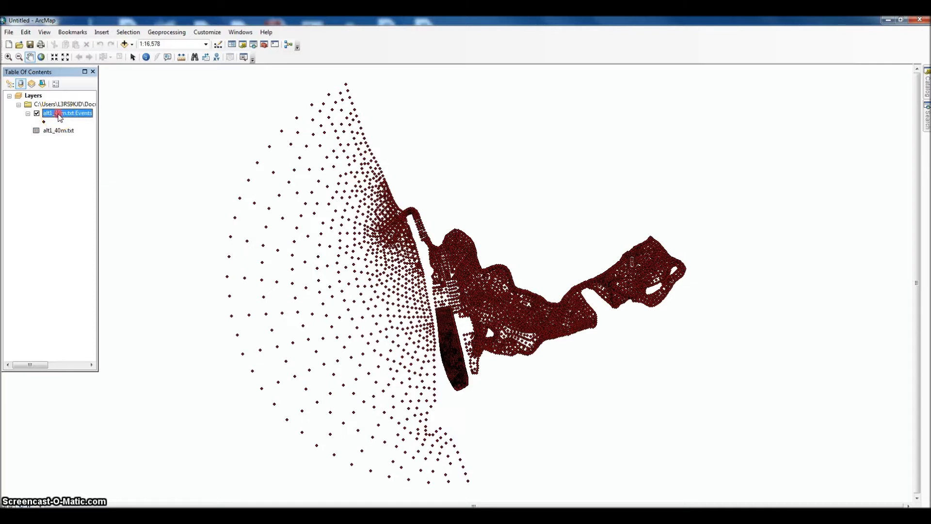
Step: Export the events layer's data, naming the output shapefile Modeling2.shp
right_click(67, 113)
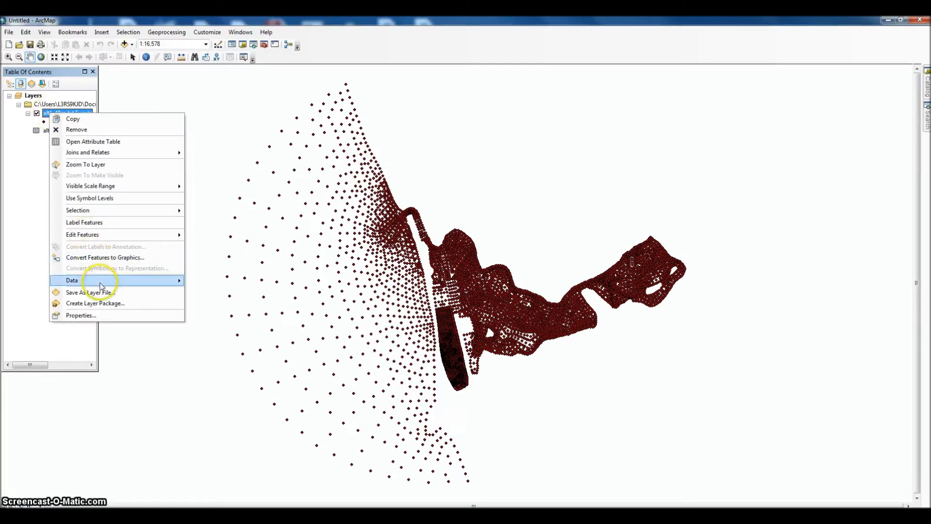
mouse_move(71, 280)
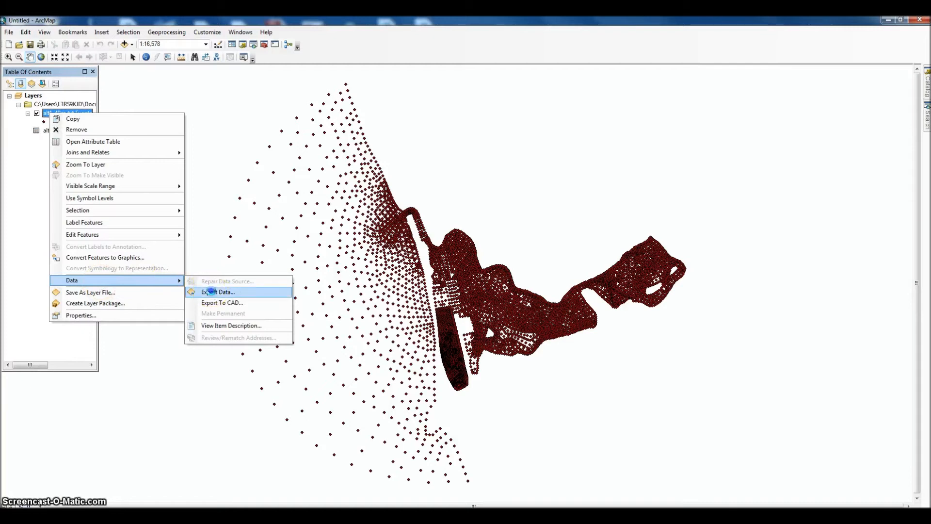
left_click(218, 292)
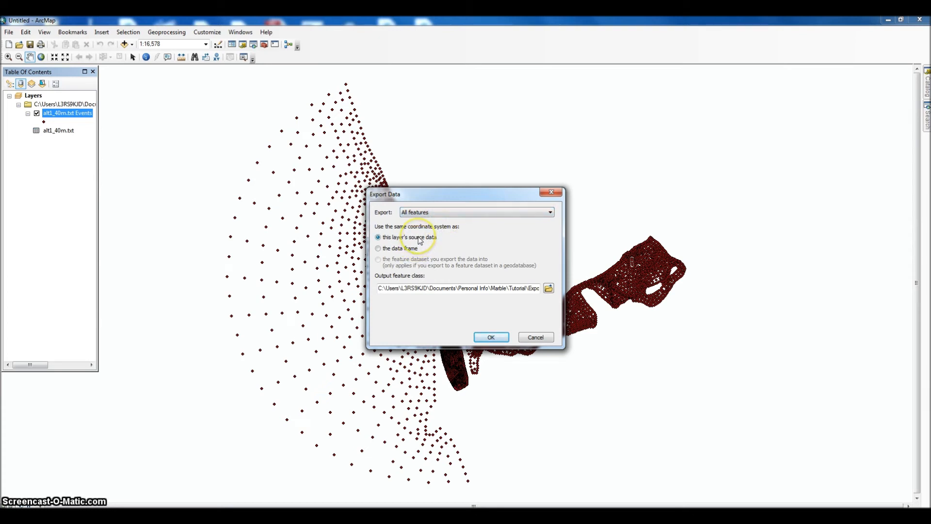
left_click(547, 288)
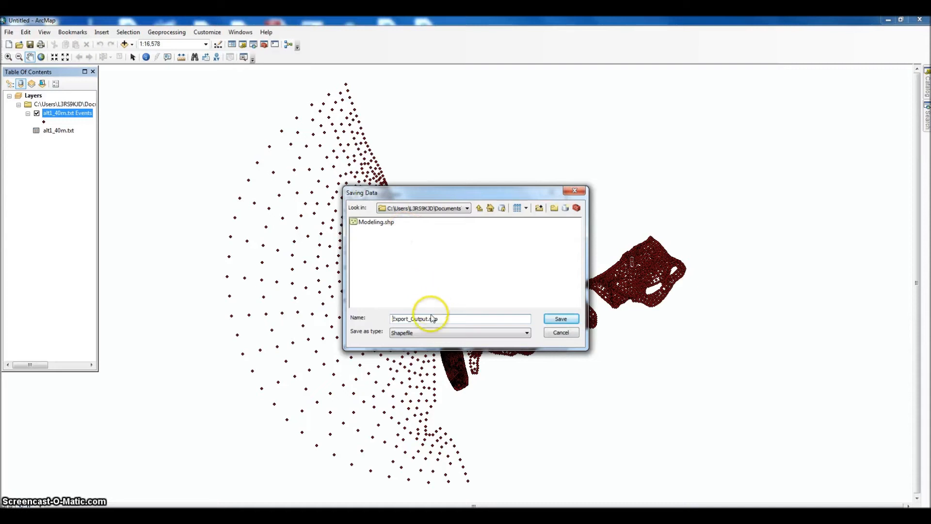
left_click(377, 221)
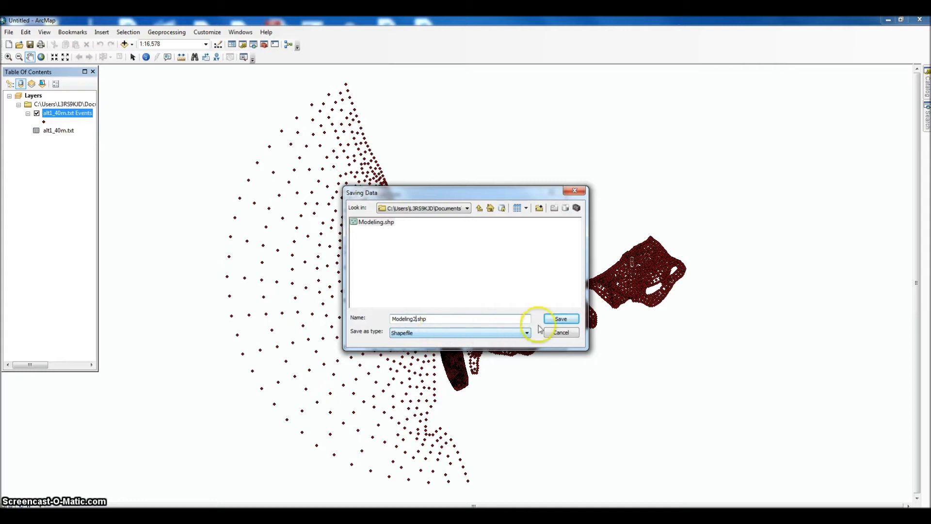
left_click(525, 333)
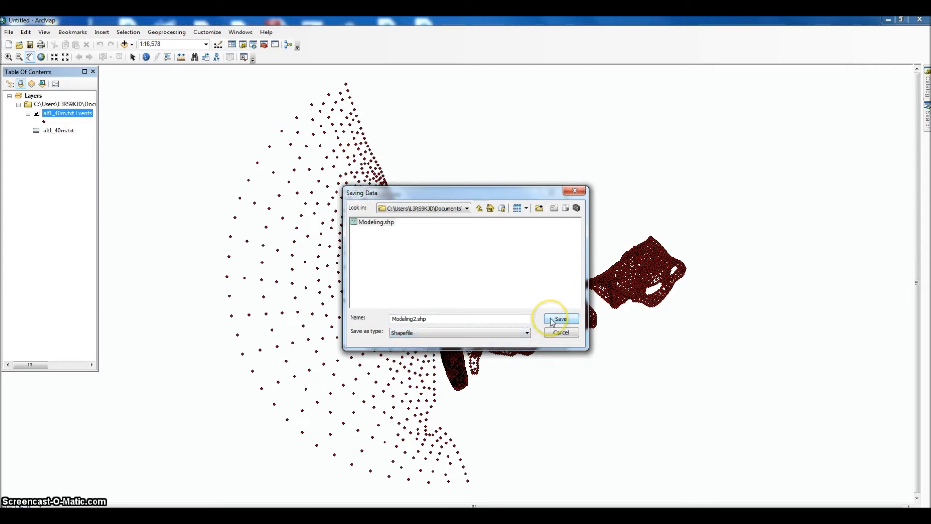
left_click(560, 319)
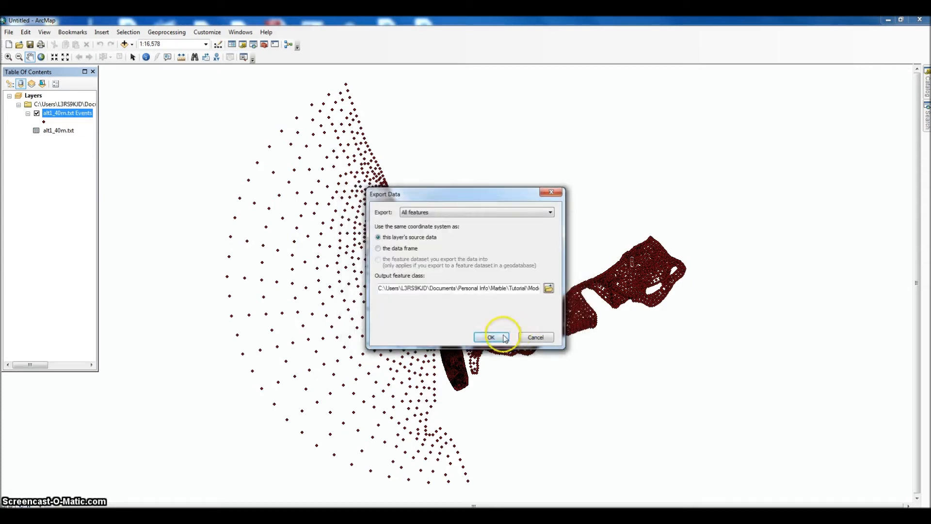
Step: Run the export and add Modeling2 to the map as a layer
left_click(490, 337)
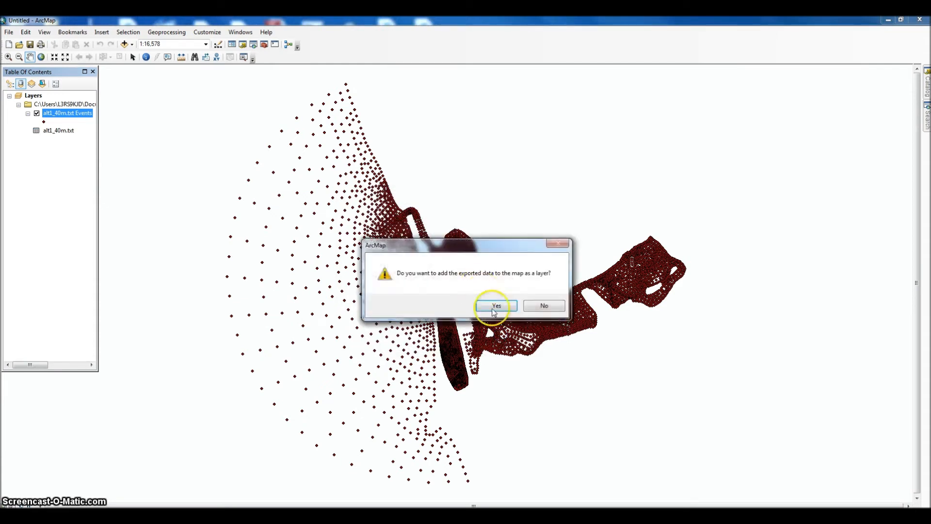
left_click(495, 306)
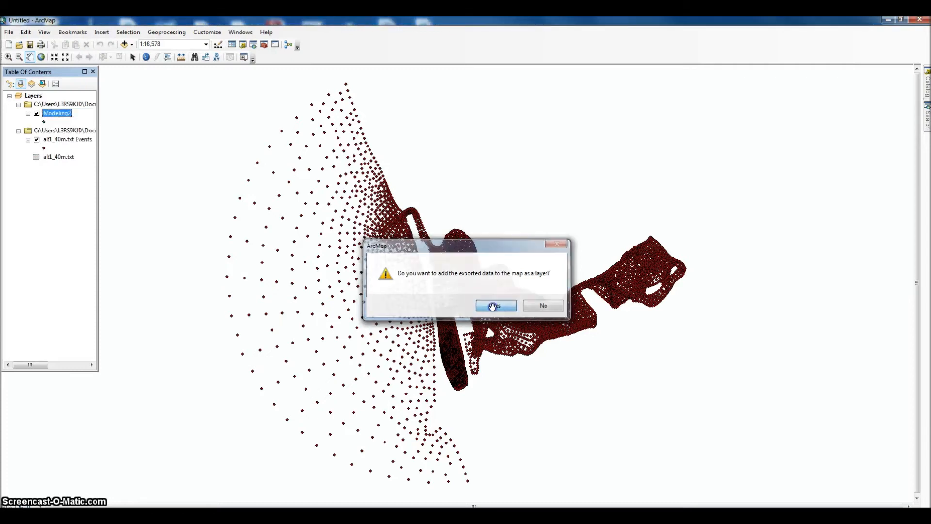
left_click(496, 305)
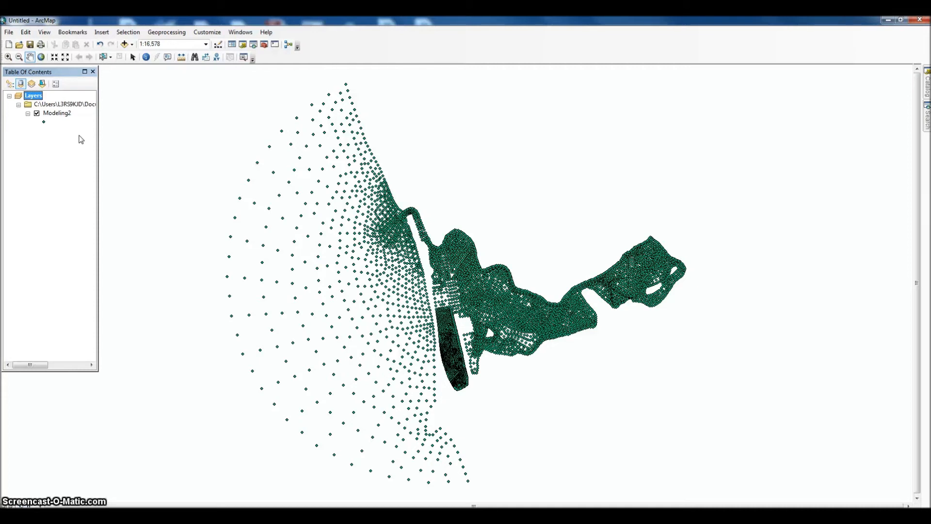
Step: Remove the events layer and text table, leaving only Modeling2 in the Table Of Contents
right_click(65, 104)
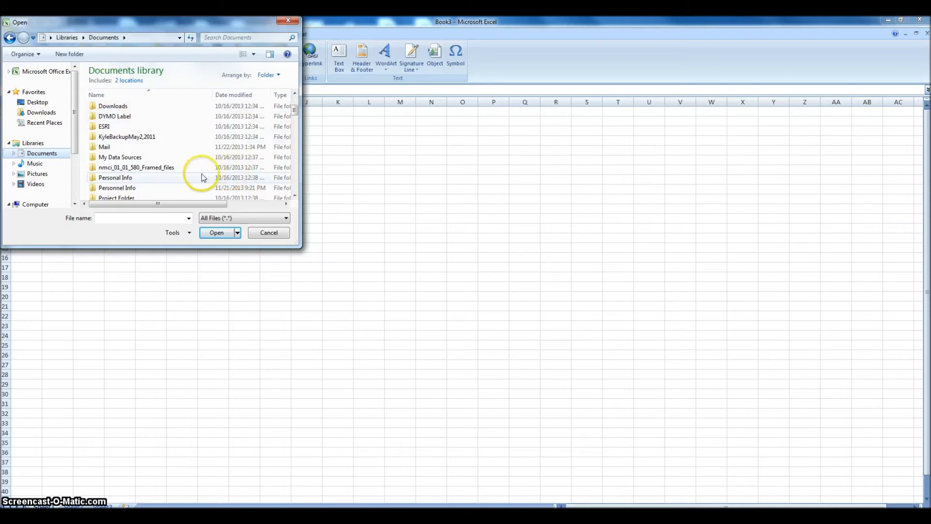
Step: Import alt1_40m.txt from Personal Info > Marble through the Text Import Wizard as tab-delimited columns
double_click(115, 176)
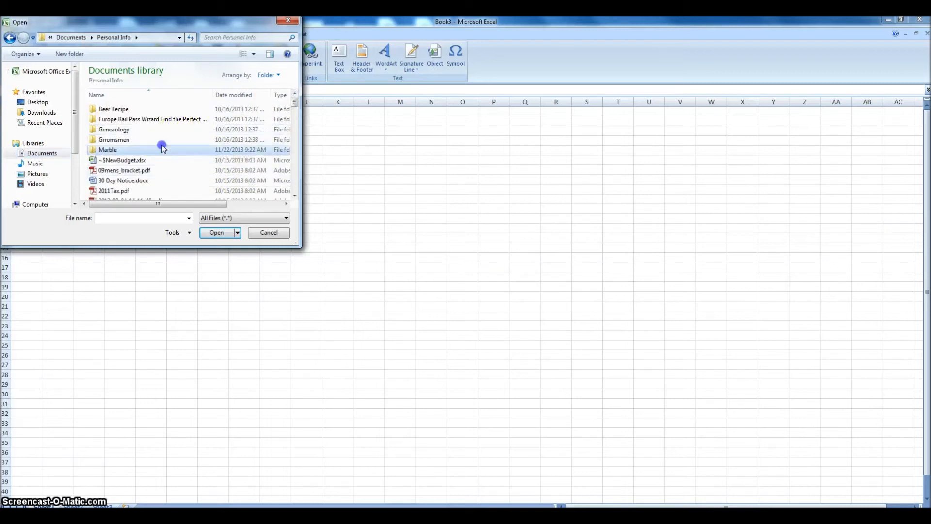
double_click(108, 149)
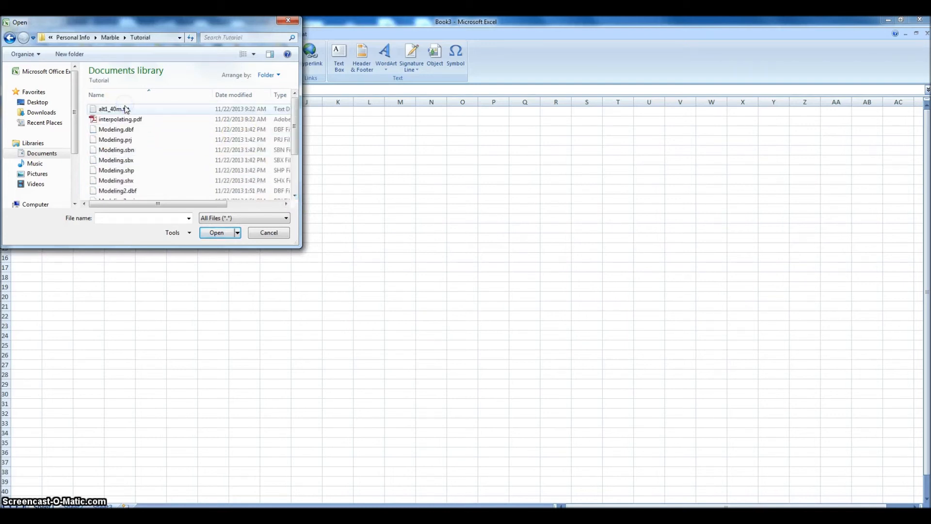
mouse_move(125, 113)
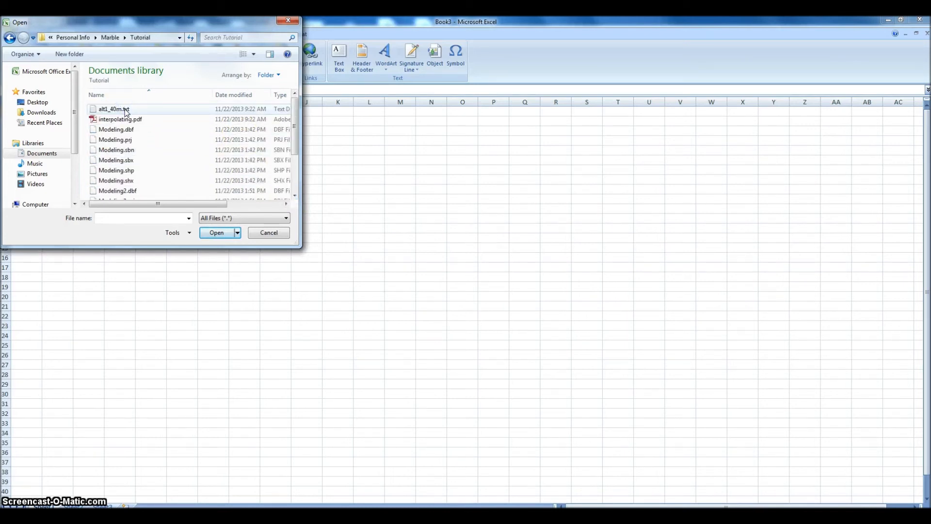
left_click(216, 231)
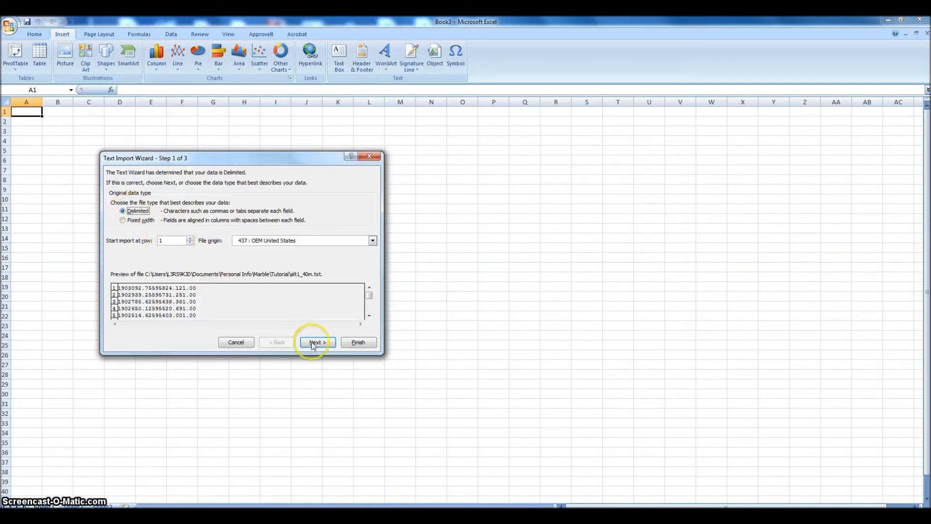
left_click(316, 341)
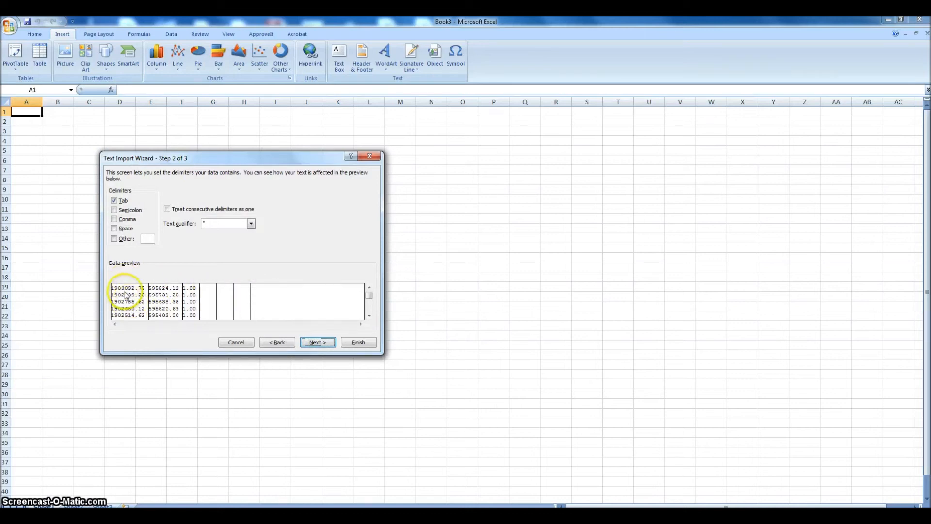
left_click(358, 342)
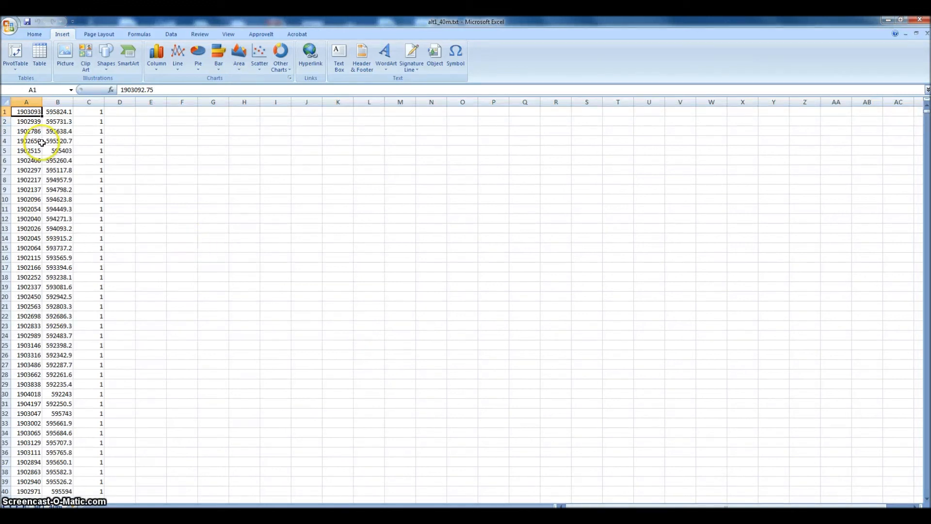
Step: Format columns A–C as Number with 2 decimal places
left_click(6, 101)
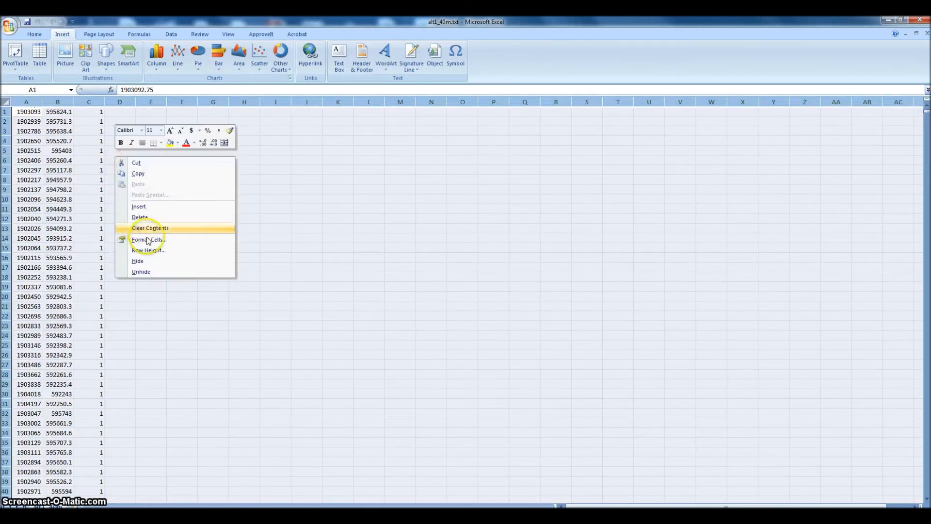
left_click(148, 240)
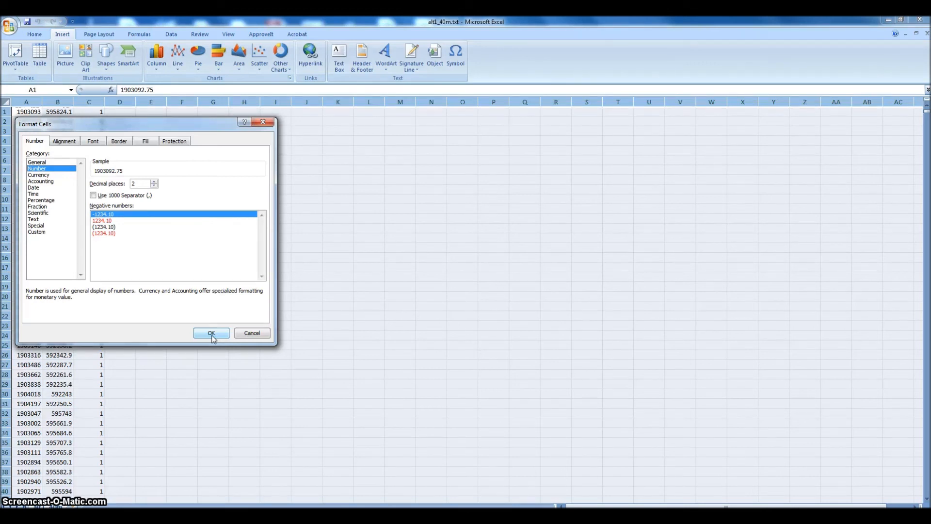
left_click(211, 332)
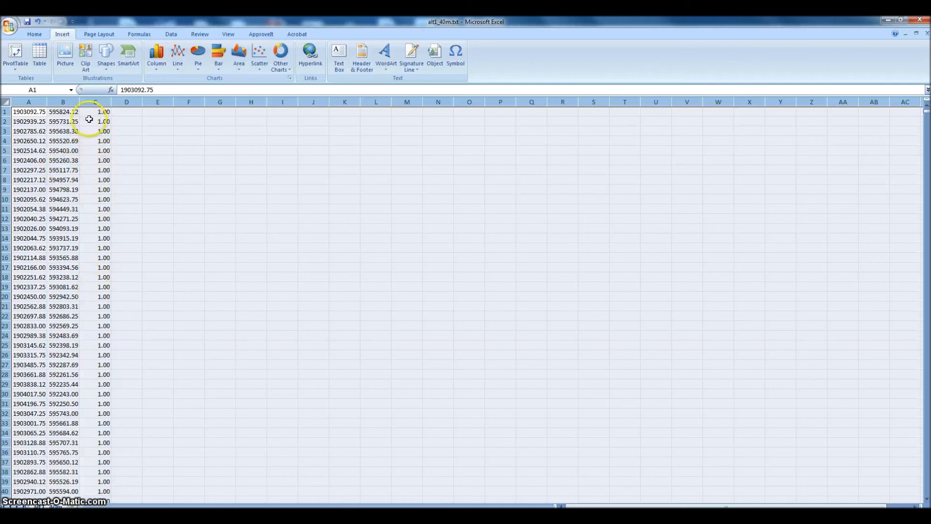
left_click(7, 22)
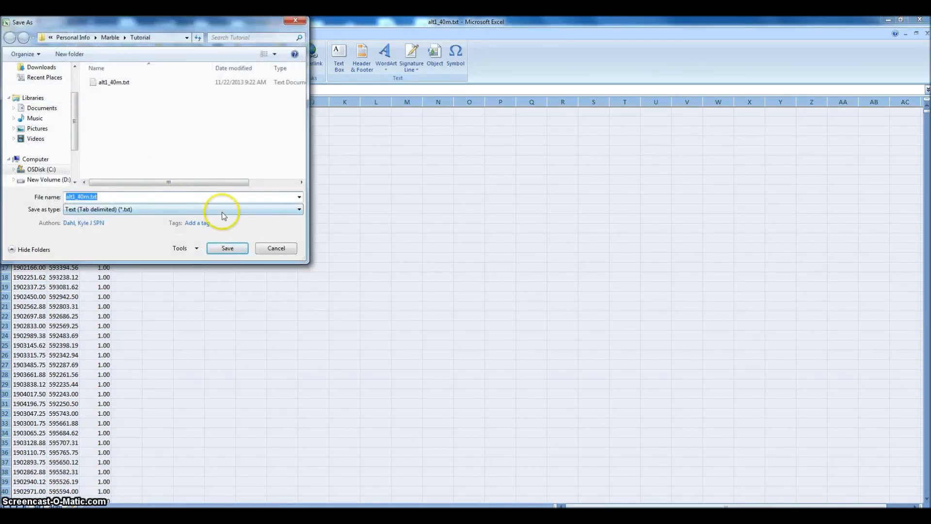
mouse_move(231, 212)
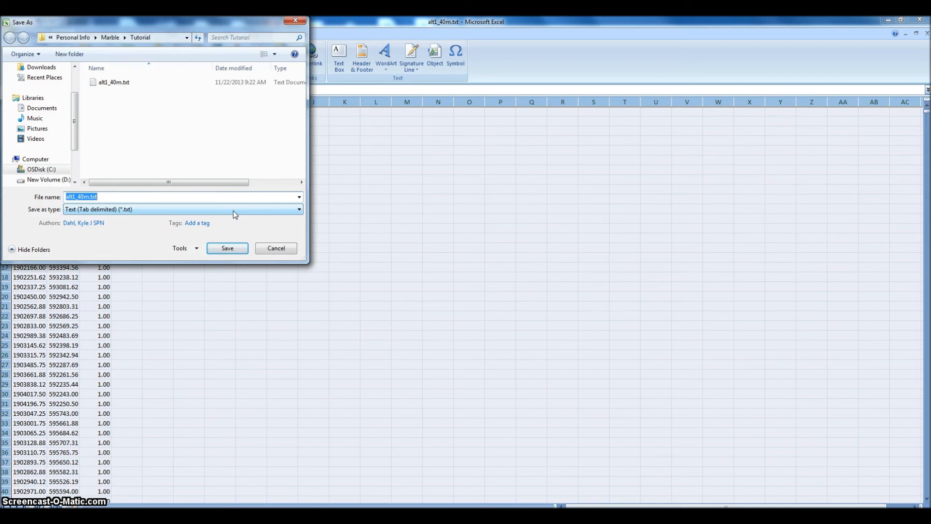
Step: Save the sheet as alt1_40m.csv in CSV (Comma delimited) format, keeping that format
left_click(299, 210)
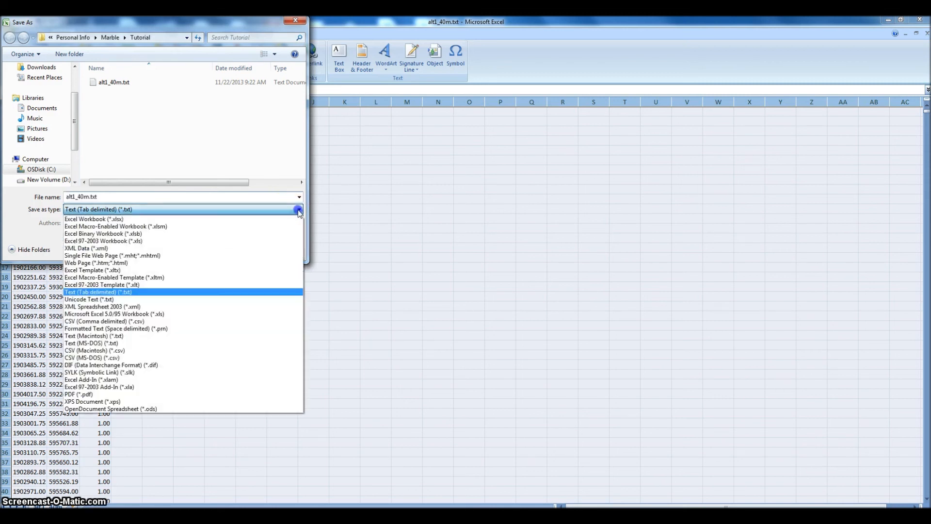
mouse_move(218, 292)
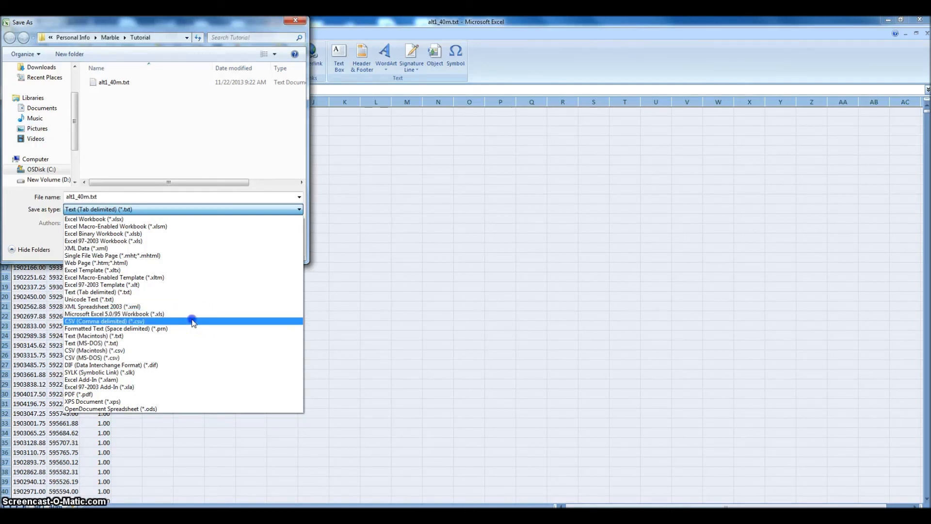
left_click(105, 321)
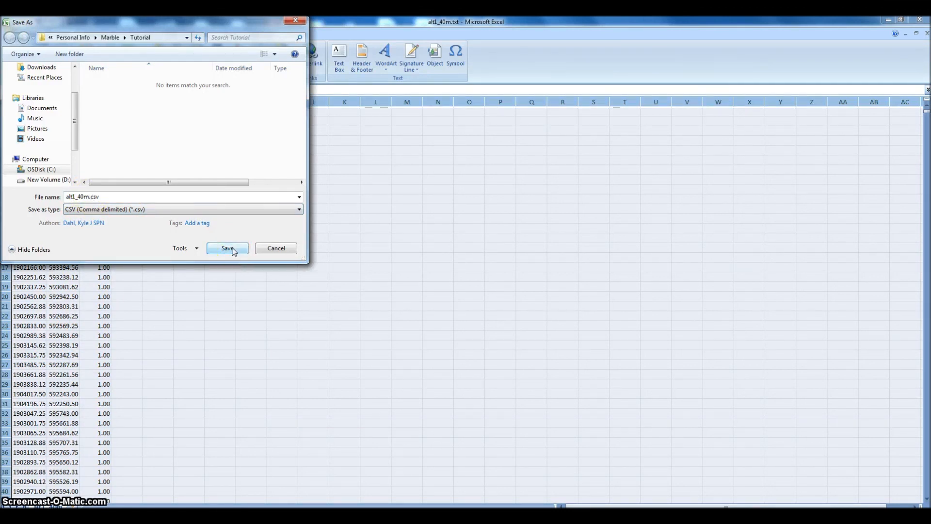
left_click(227, 249)
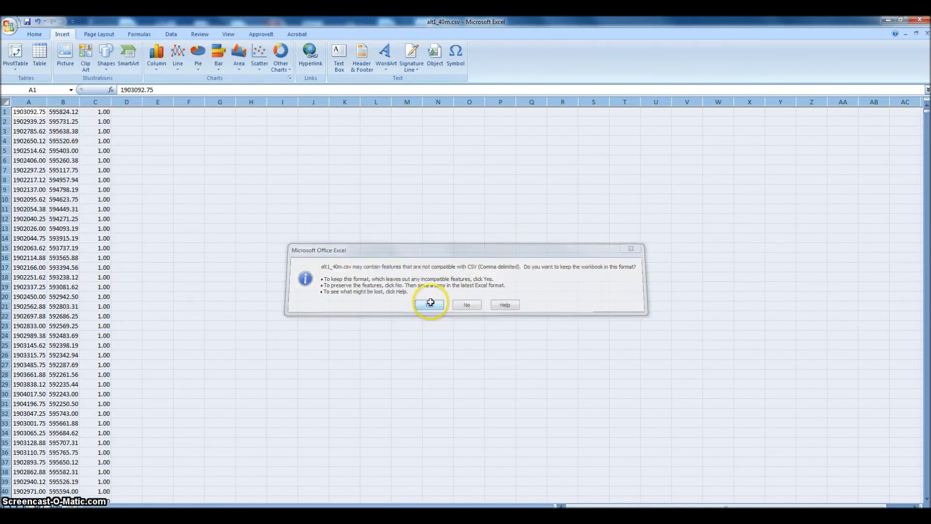
left_click(428, 305)
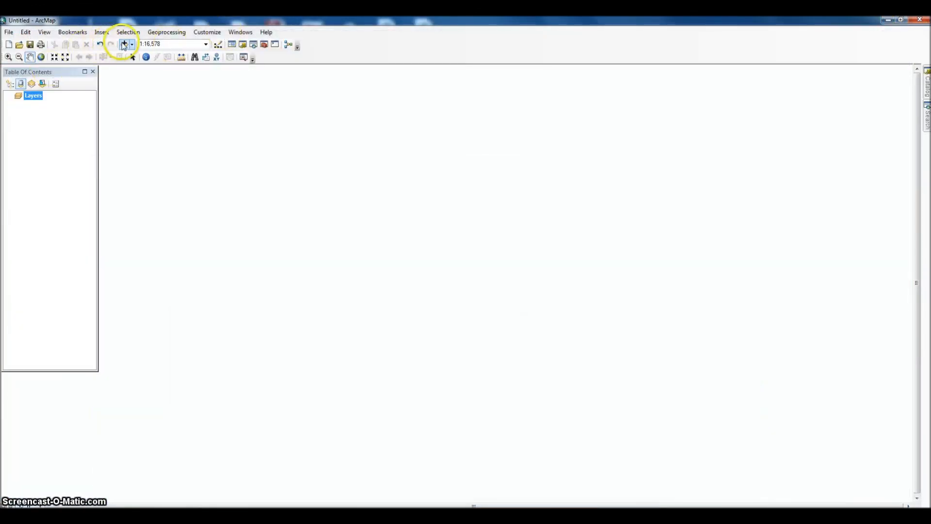
Step: Add the alt1_40m.csv table to the map through Add Data
left_click(123, 43)
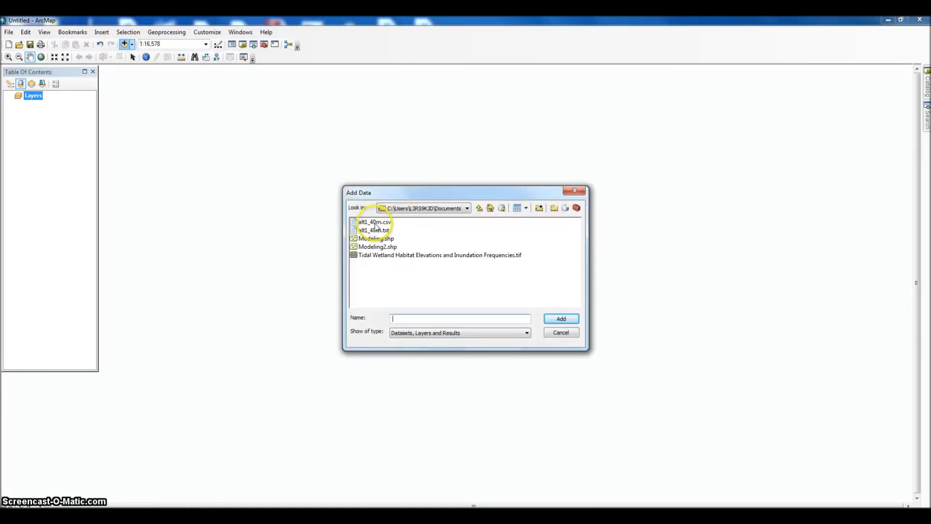
left_click(374, 221)
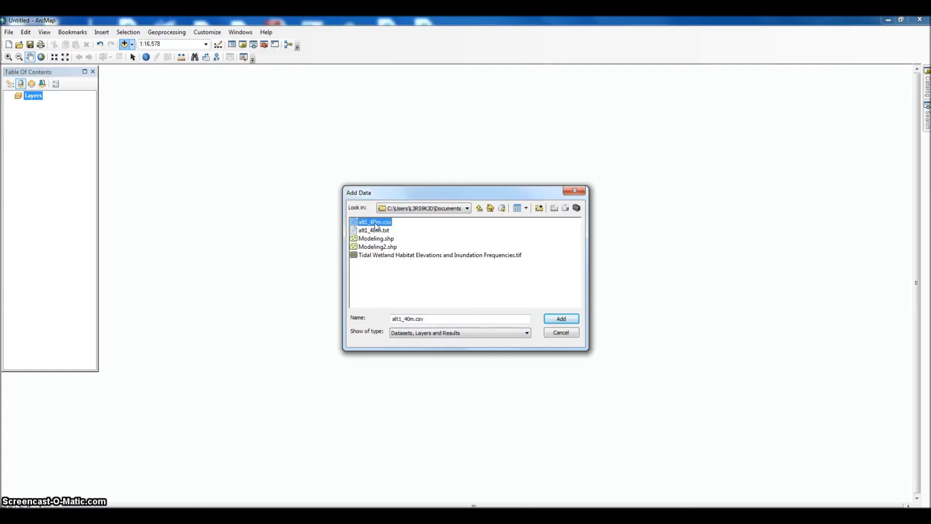
left_click(560, 319)
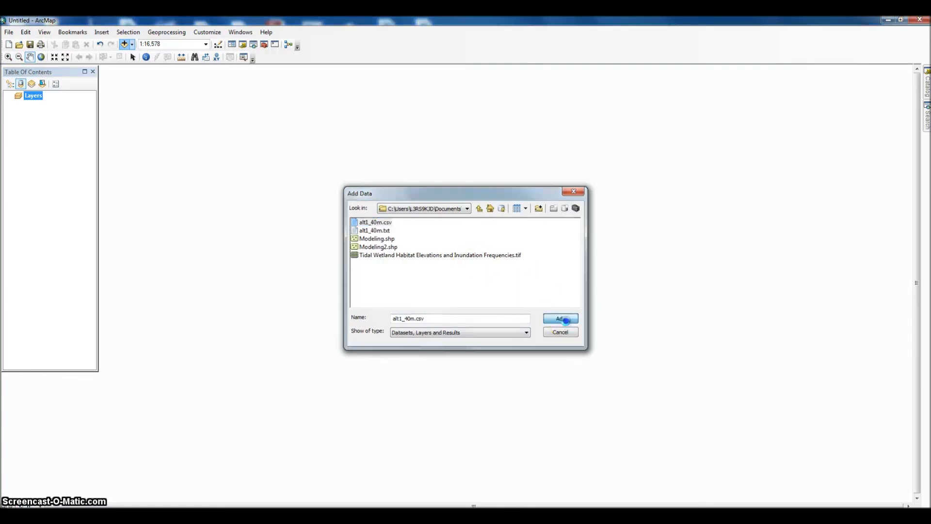
left_click(557, 319)
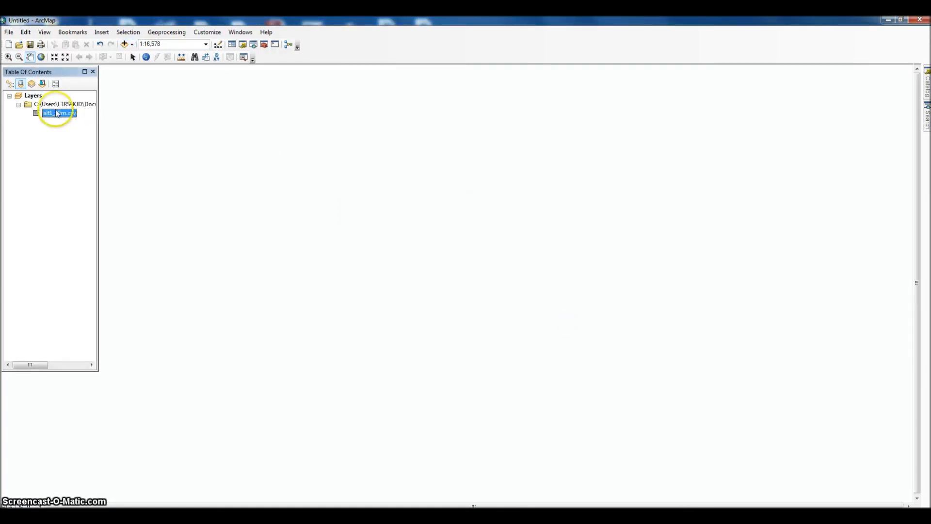
Step: Display the table's XY data as points with X=Field1, Y=Field2, Z=Field3, accepting the object-id warning
right_click(58, 113)
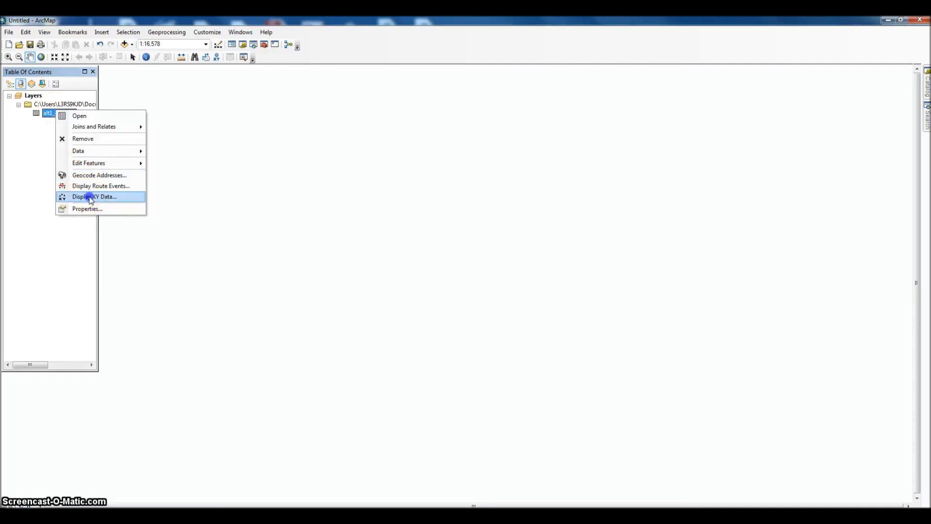
left_click(94, 197)
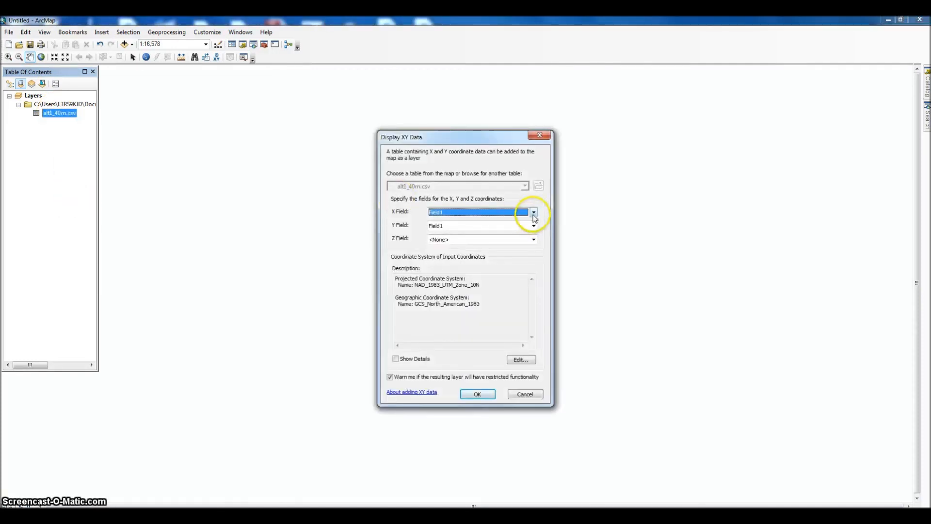
left_click(532, 225)
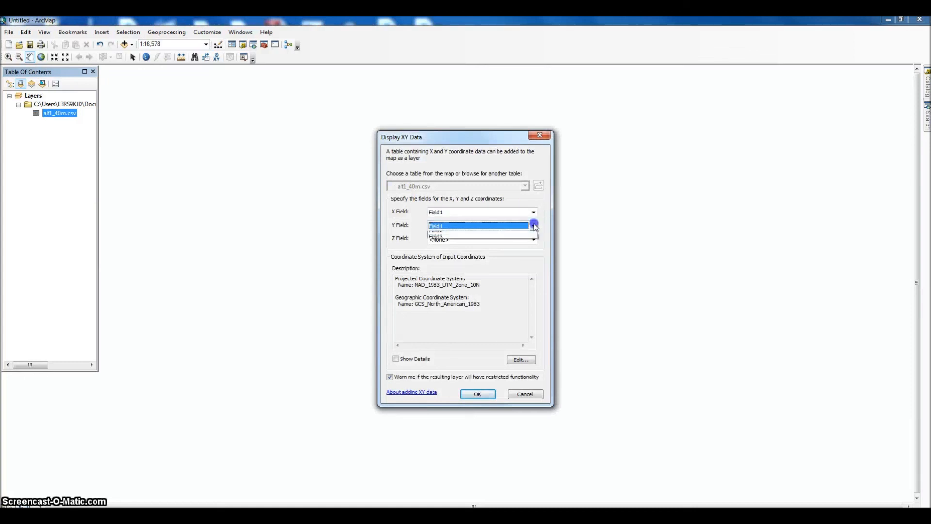
left_click(533, 240)
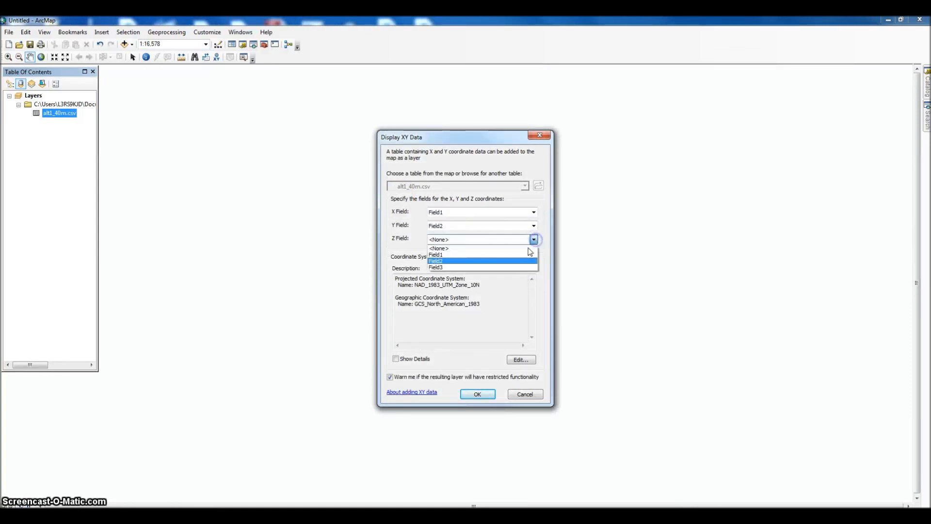
left_click(435, 268)
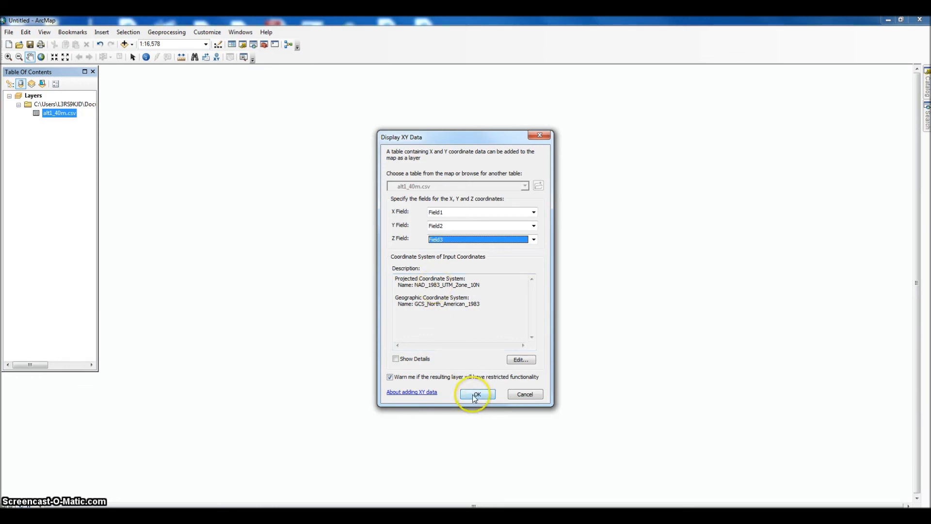
left_click(477, 394)
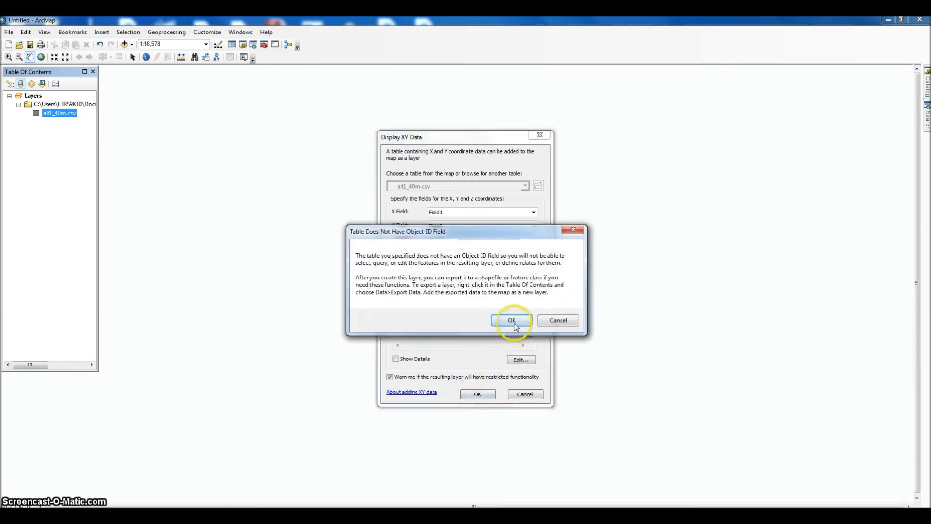
left_click(511, 320)
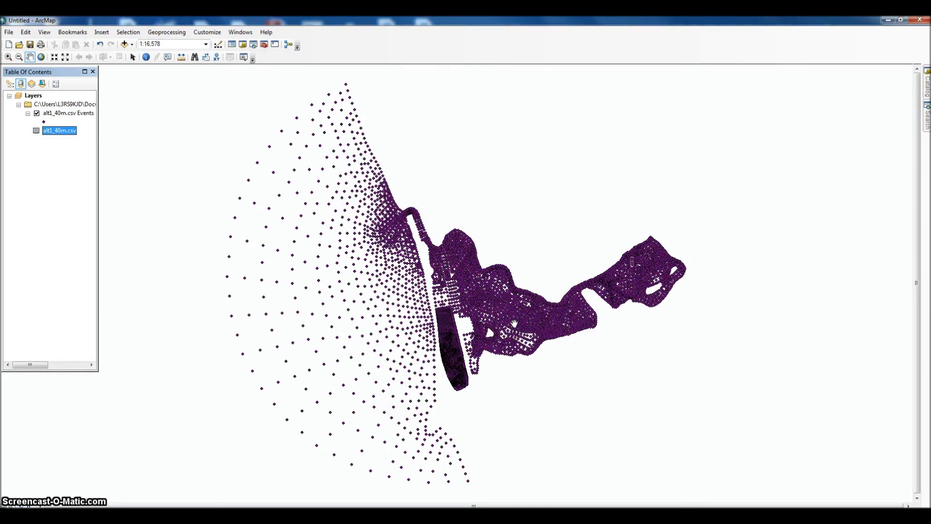